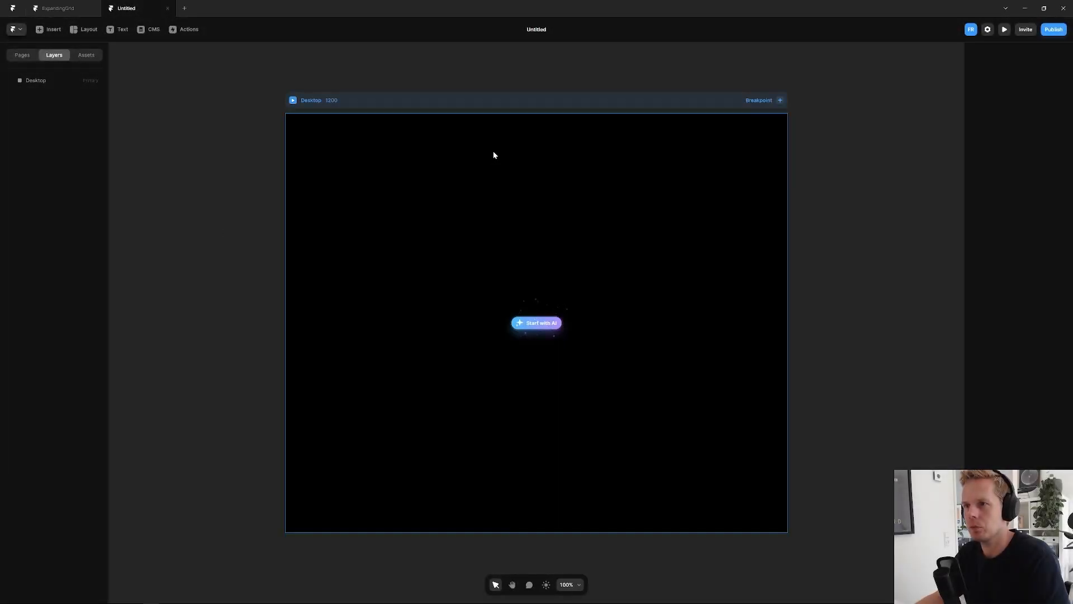
Insert a 300×300 blue rounded frame and duplicate it into a 2×2 grid of four tiles.
left_click(88, 29)
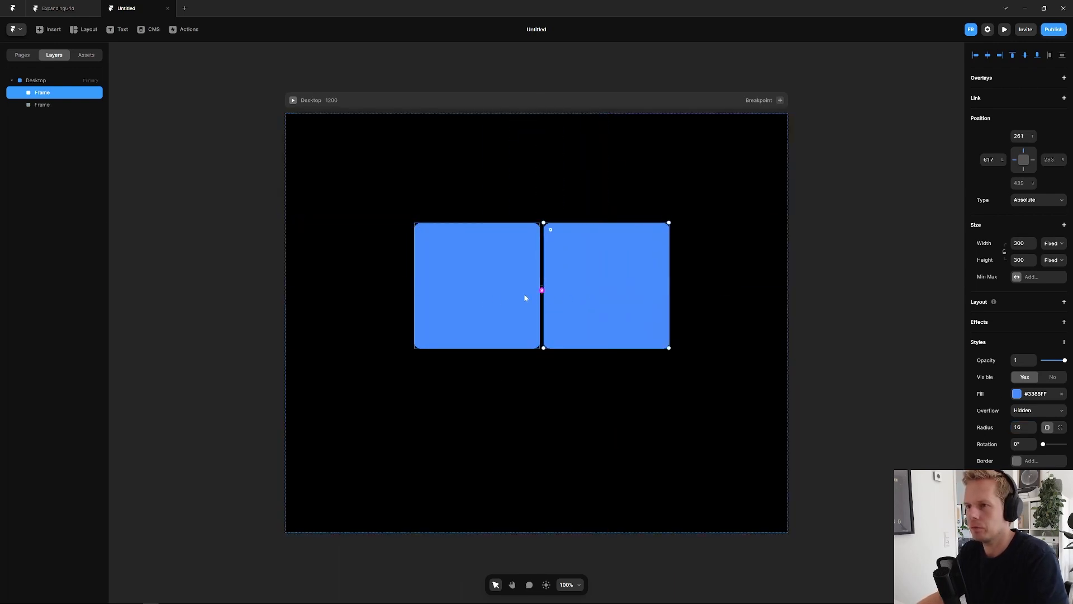
left_click(41, 104)
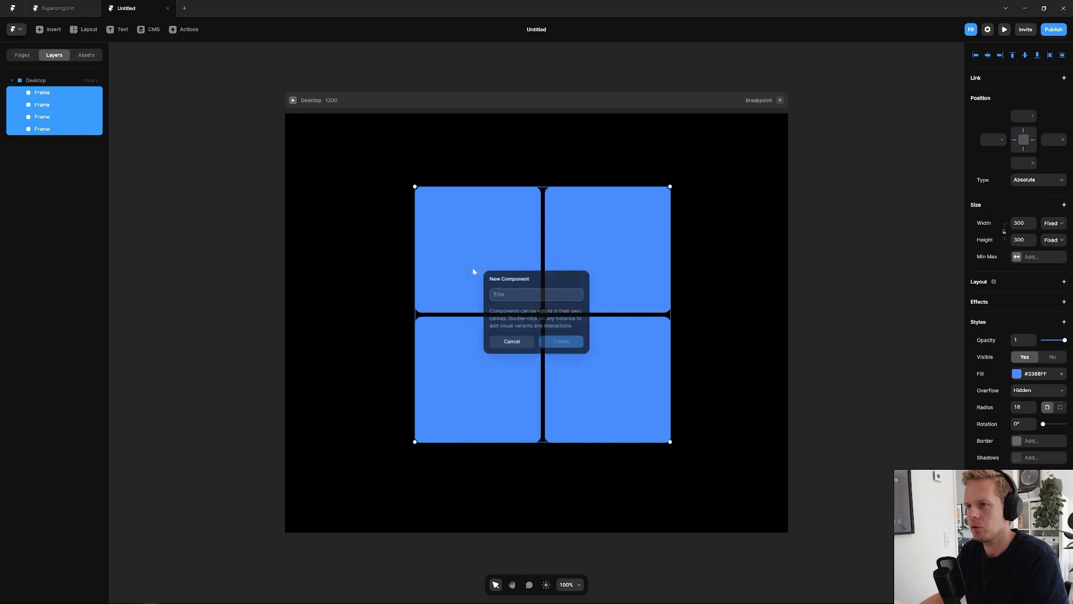
Create the ExpandingGrid component from the four tiles, rename its primary variant, and return Home to the desktop page.
type("ExpandingGrid")
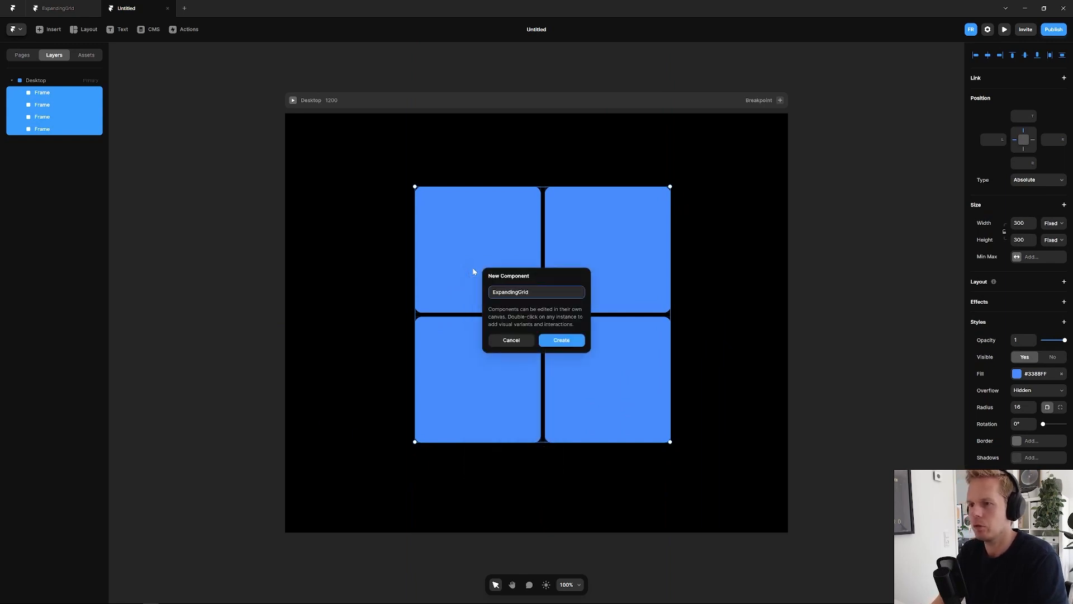
left_click(560, 339)
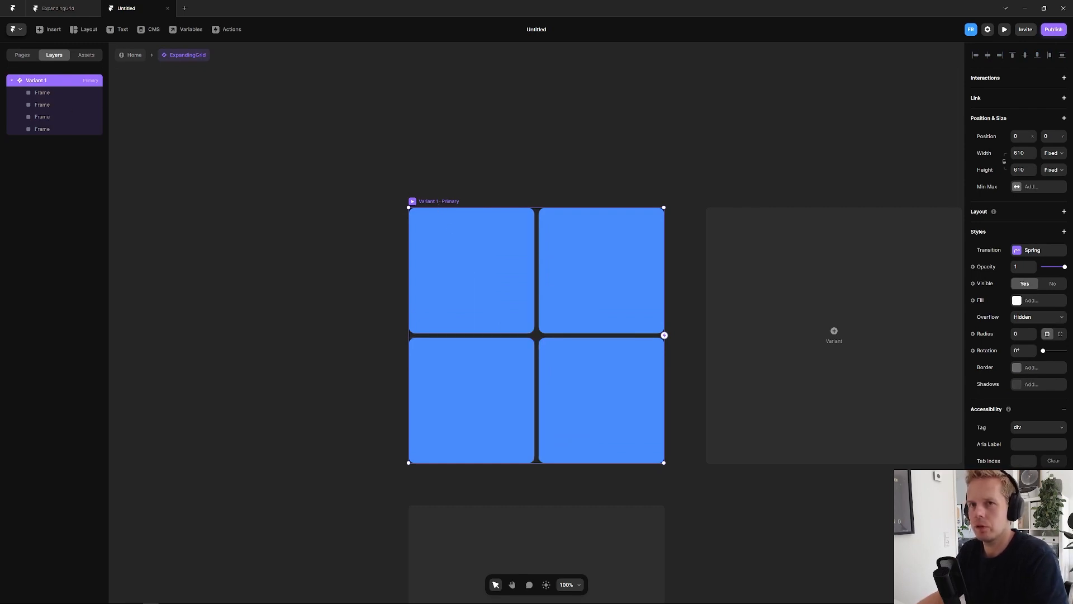
double_click(36, 81)
type("ExpandingGrid")
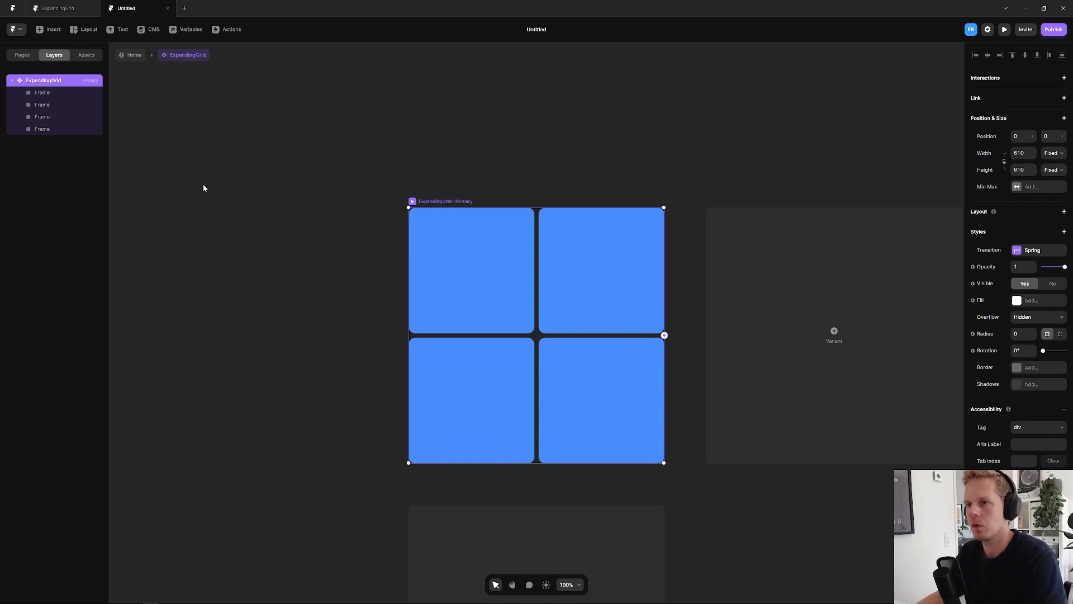
left_click(266, 199)
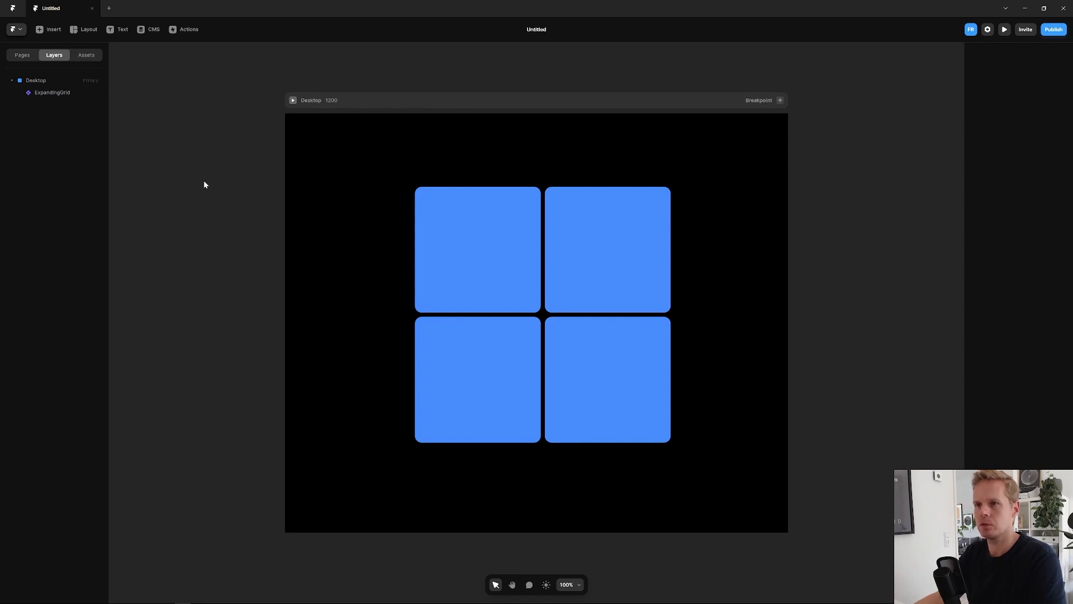
mouse_move(405, 236)
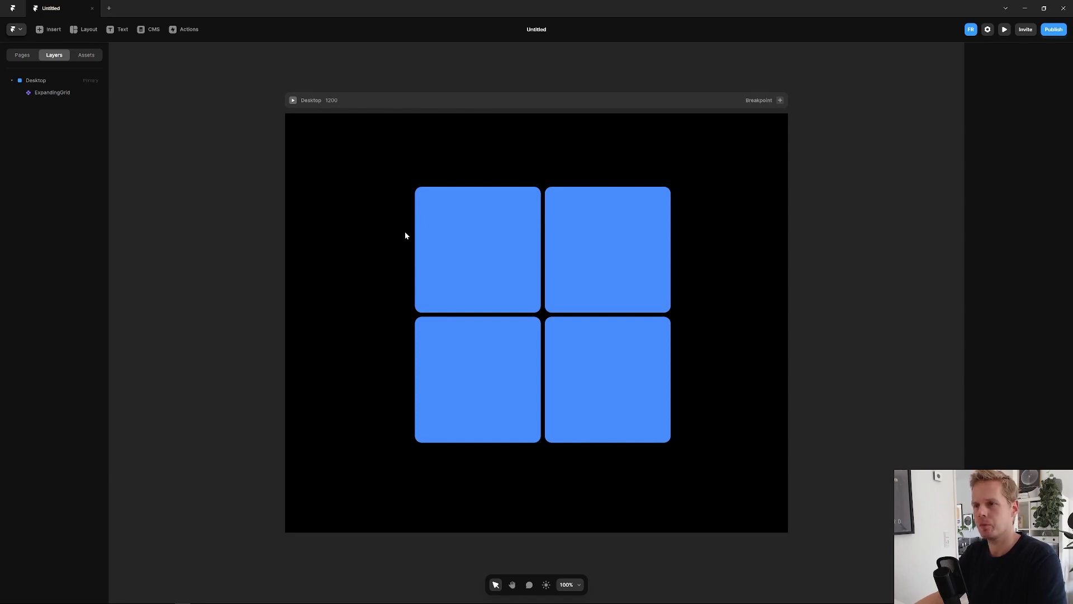
Inside ExpandingGrid, rename the four tile layers to Slide 1, Slide 2, Slide 3 and Slide 4.
left_click(541, 313)
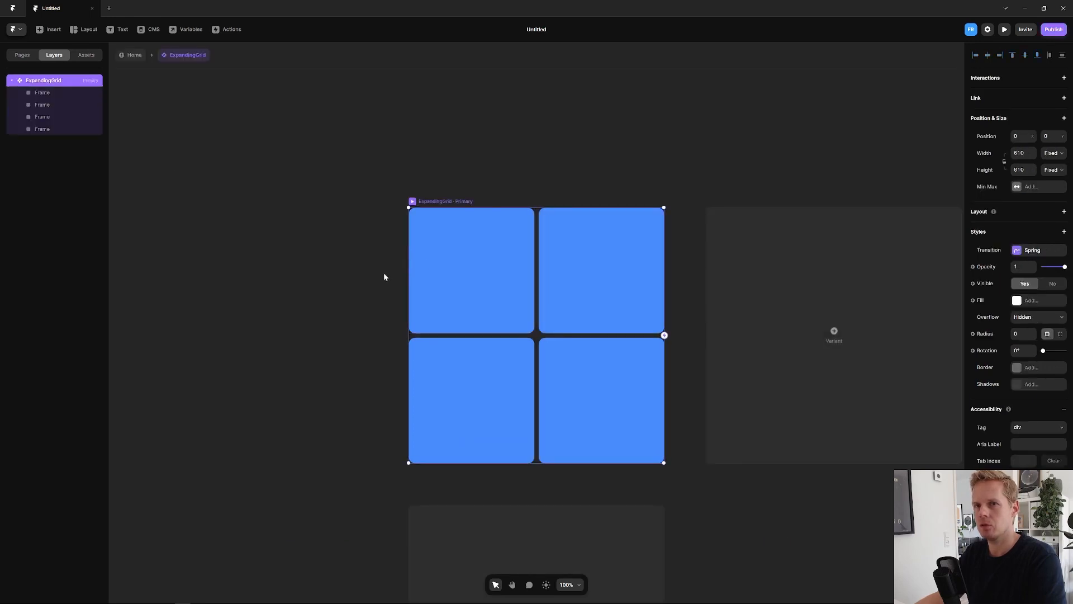
left_click(41, 128)
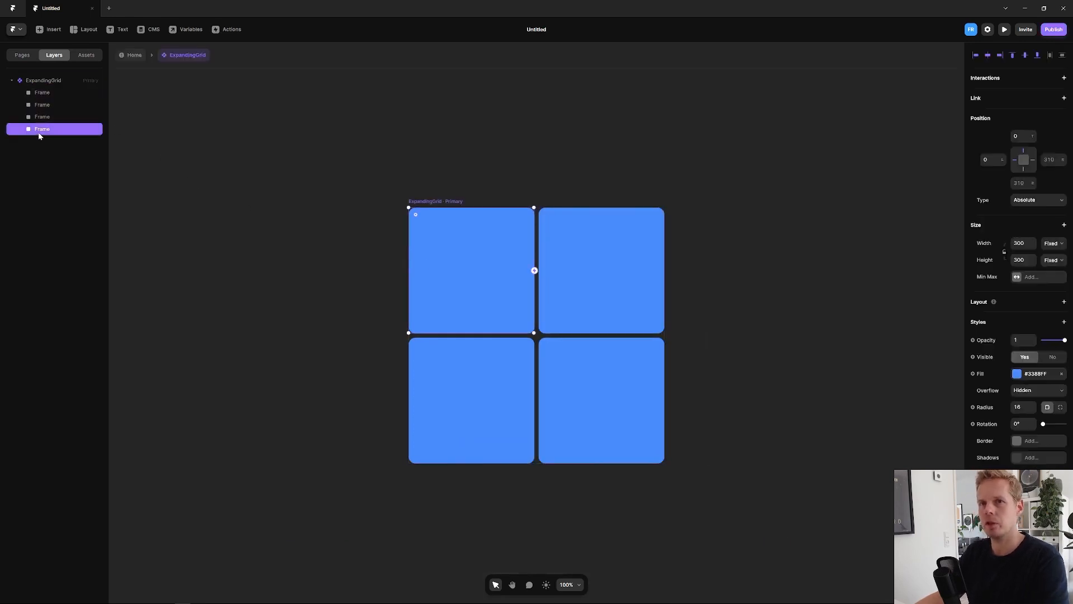
double_click(41, 128)
type("Slide 1")
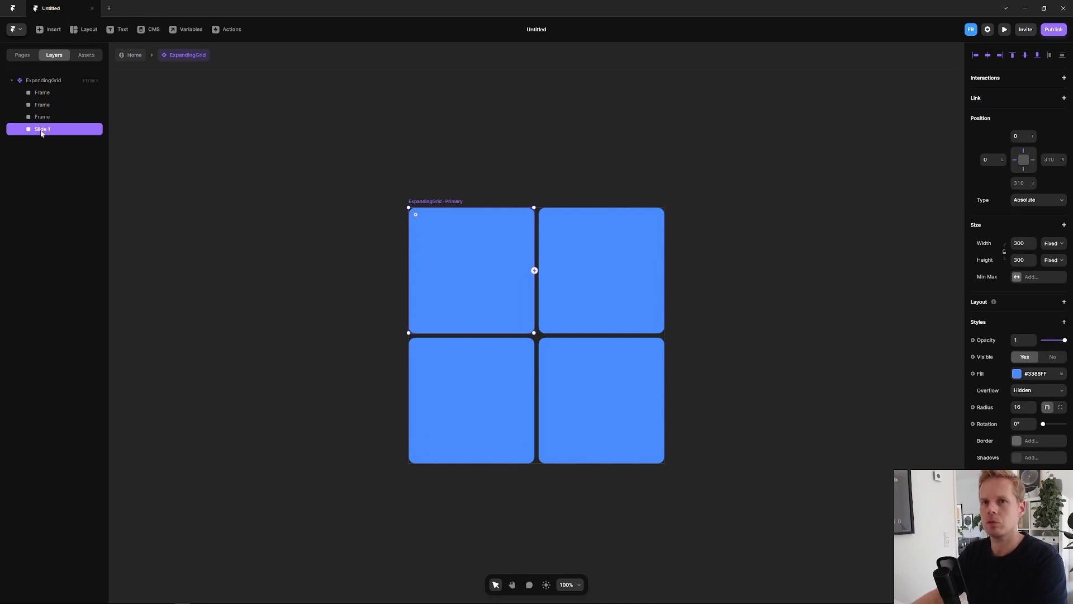
double_click(42, 116)
type("Slide 2")
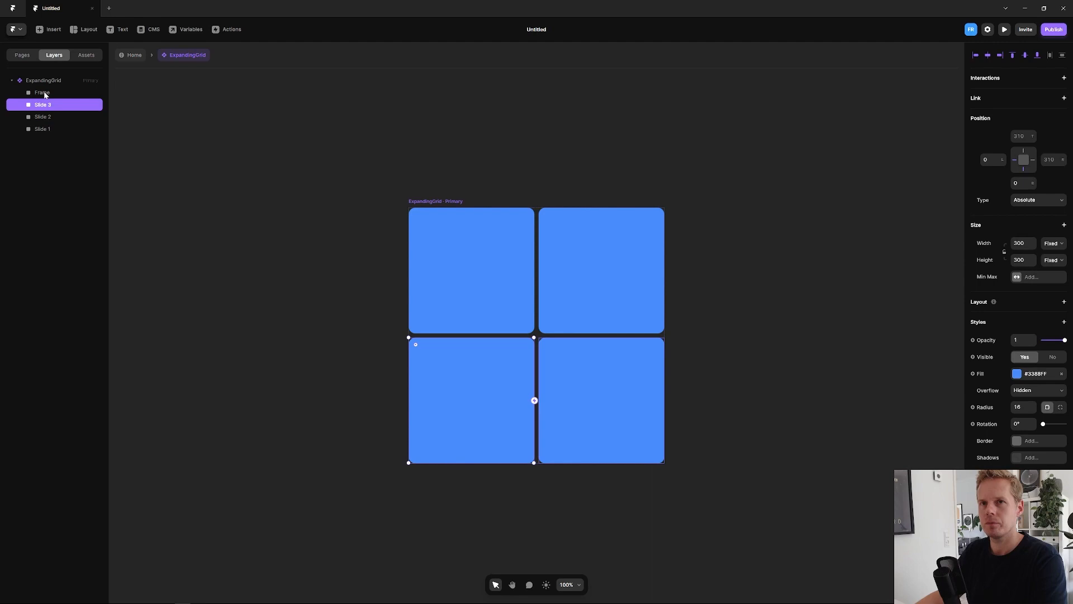
double_click(41, 93)
type("Slide 4")
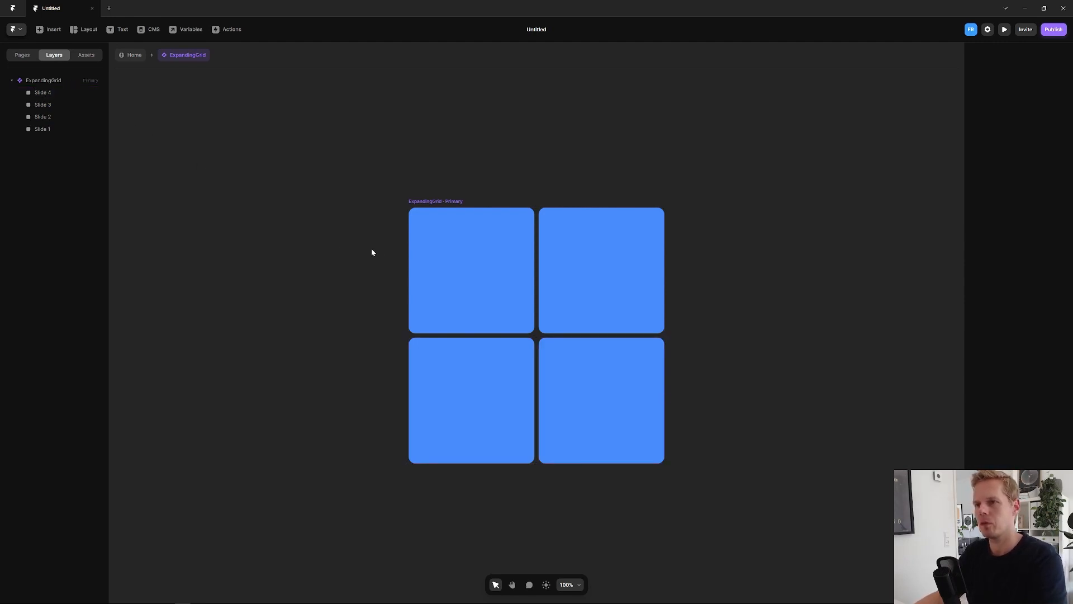
Add an IMG frame in Slide 1 and fill it with the Unsplash desert photo of a woman beside Joshua trees.
left_click(42, 129)
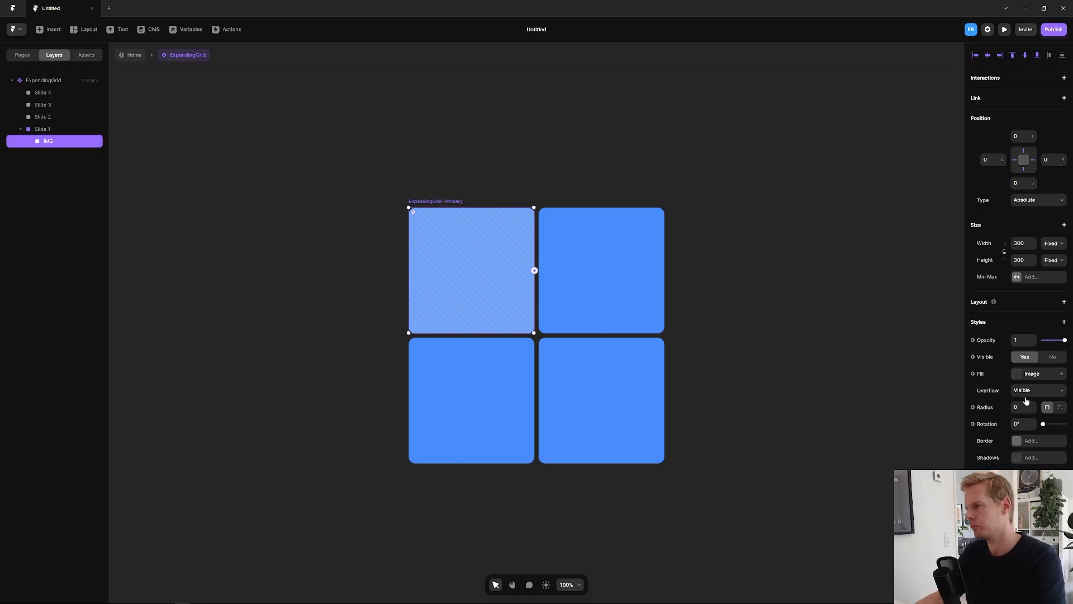
left_click(1032, 373)
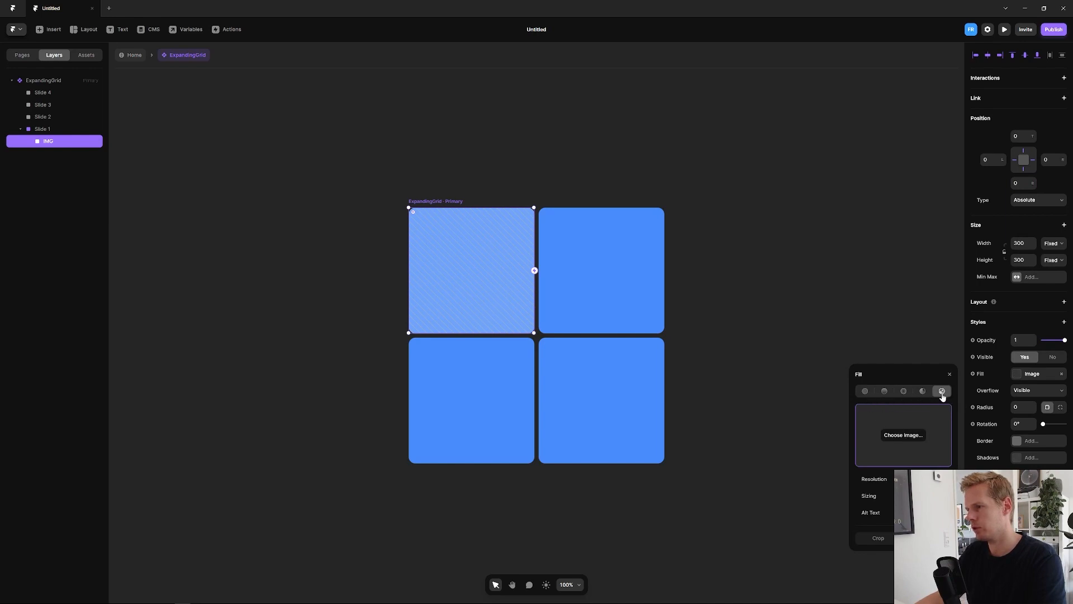
mouse_move(914, 461)
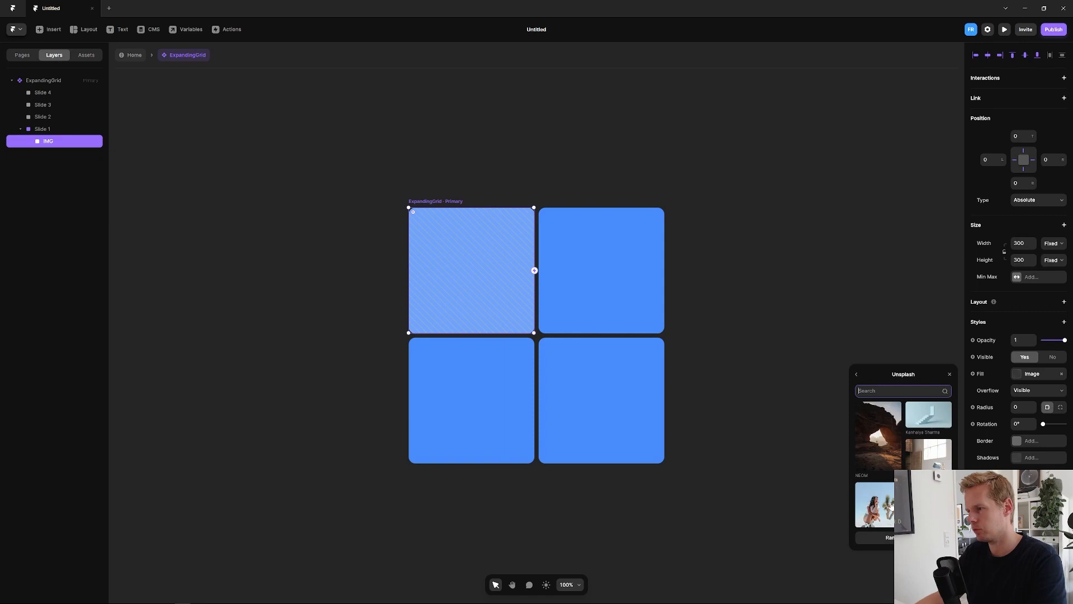
left_click(879, 504)
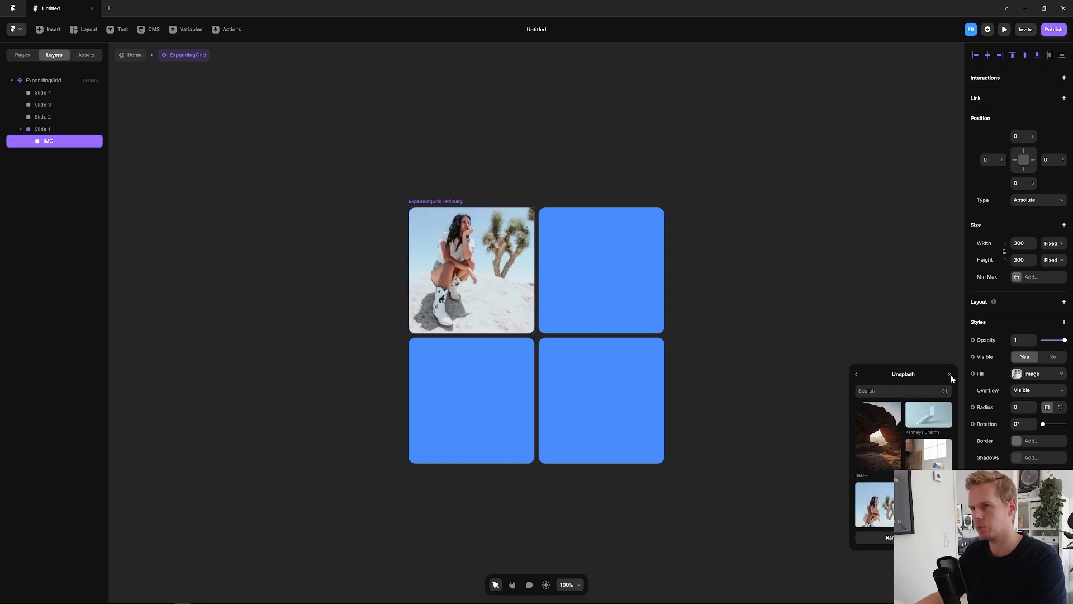
left_click(950, 373)
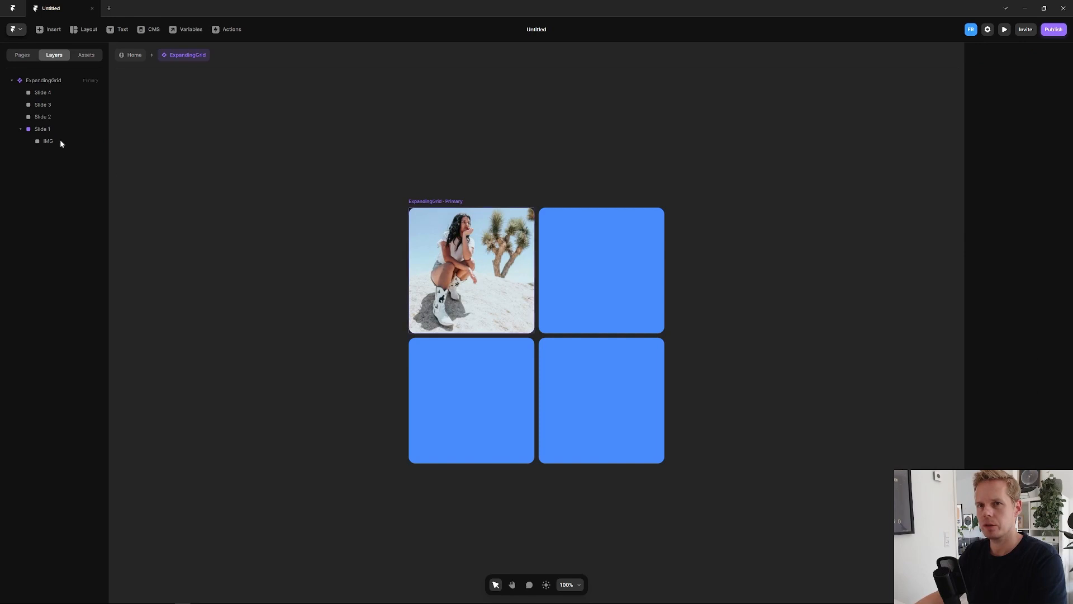
Copy IMG into Slides 2–4 and give them the desk lamp, blue vase and potted plant photos.
left_click(49, 140)
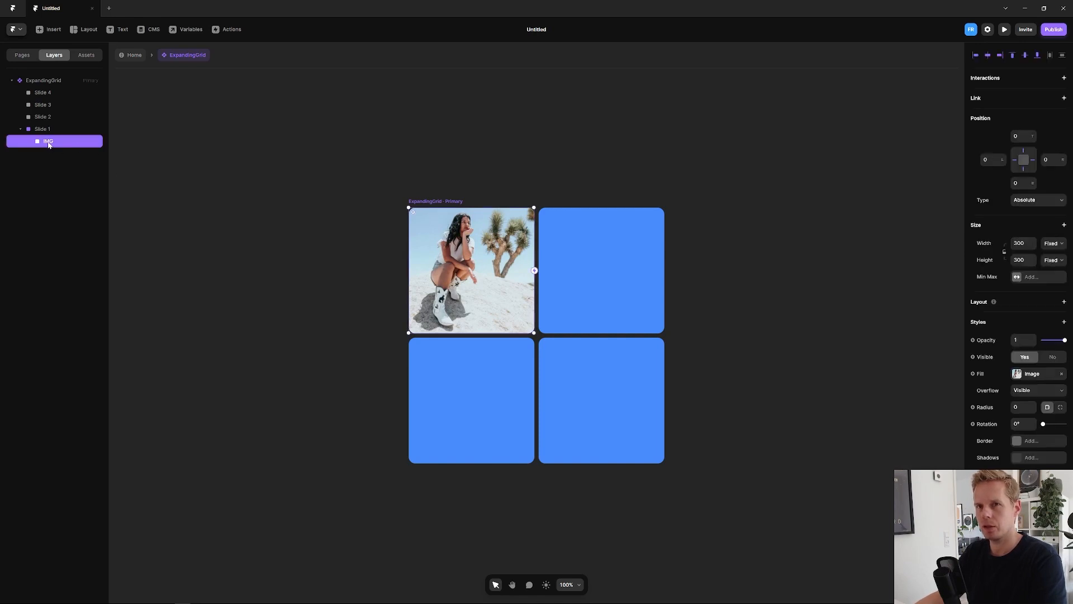
left_click(42, 116)
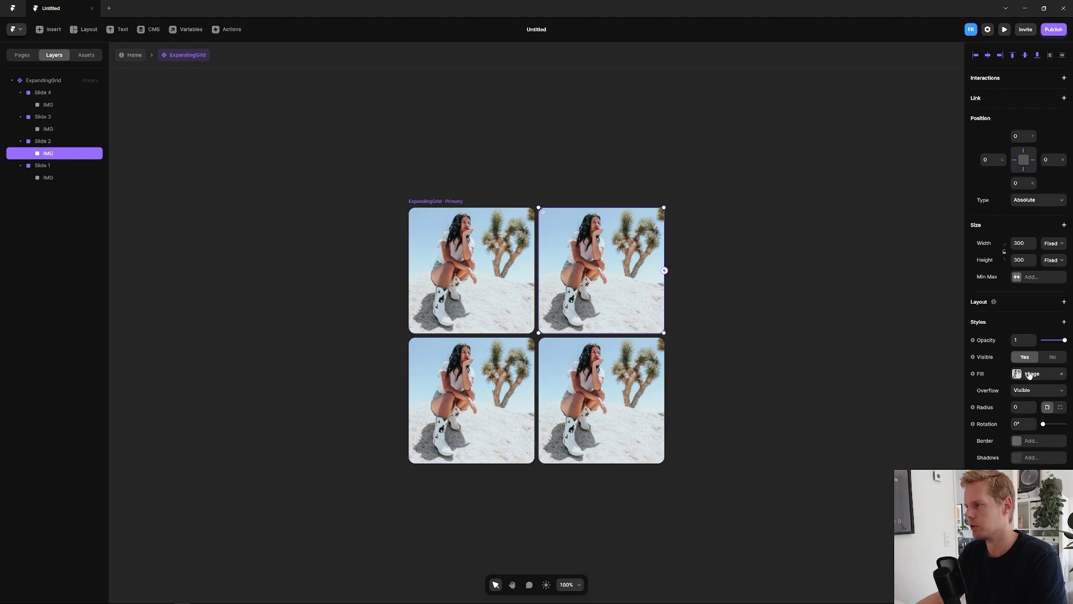
left_click(1032, 374)
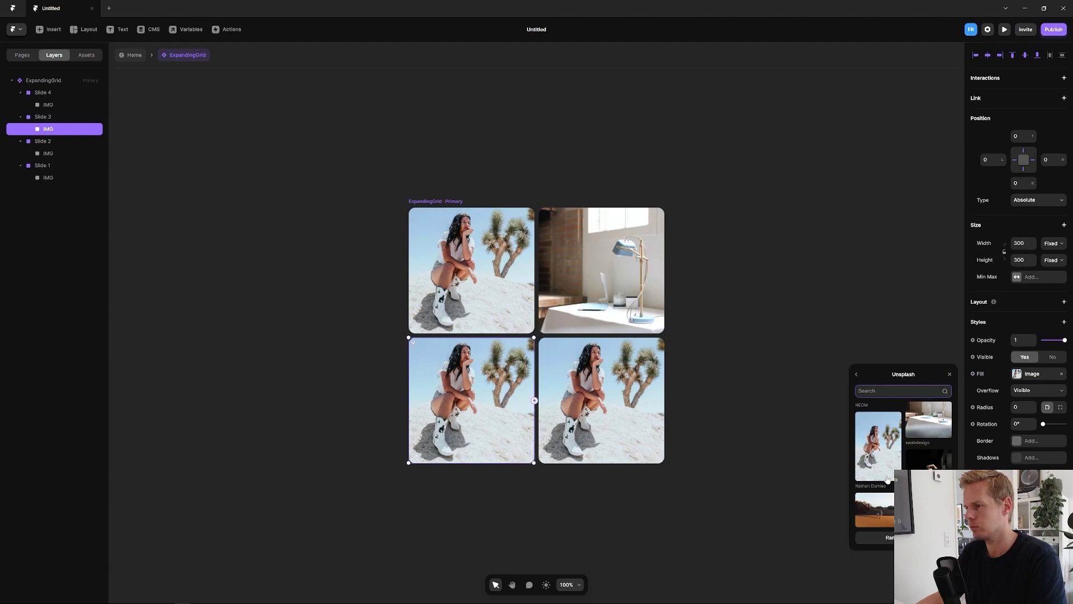
scroll("down", 3)
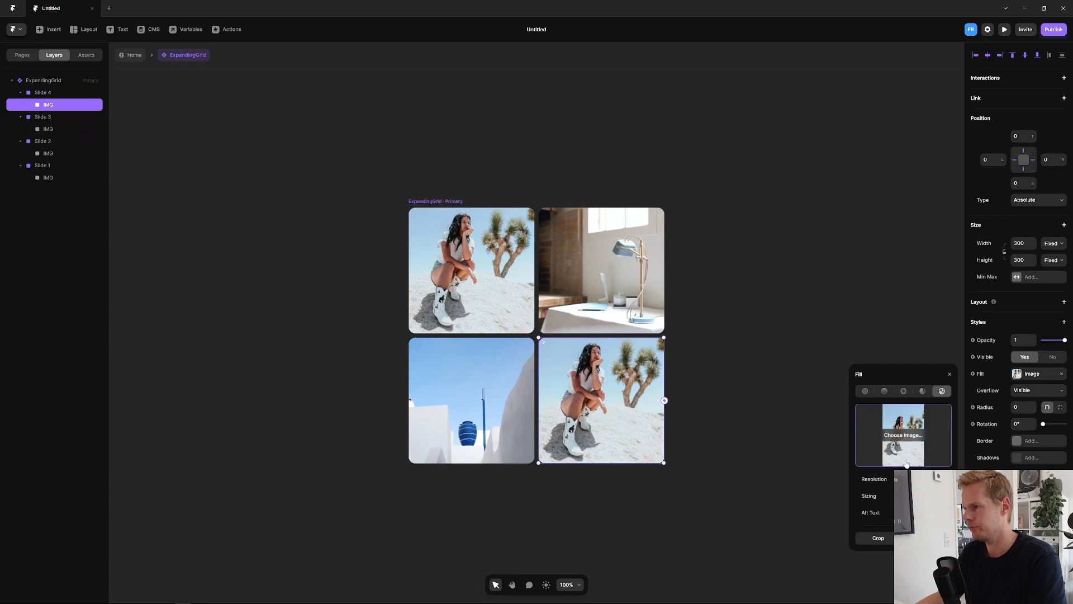
left_click(903, 435)
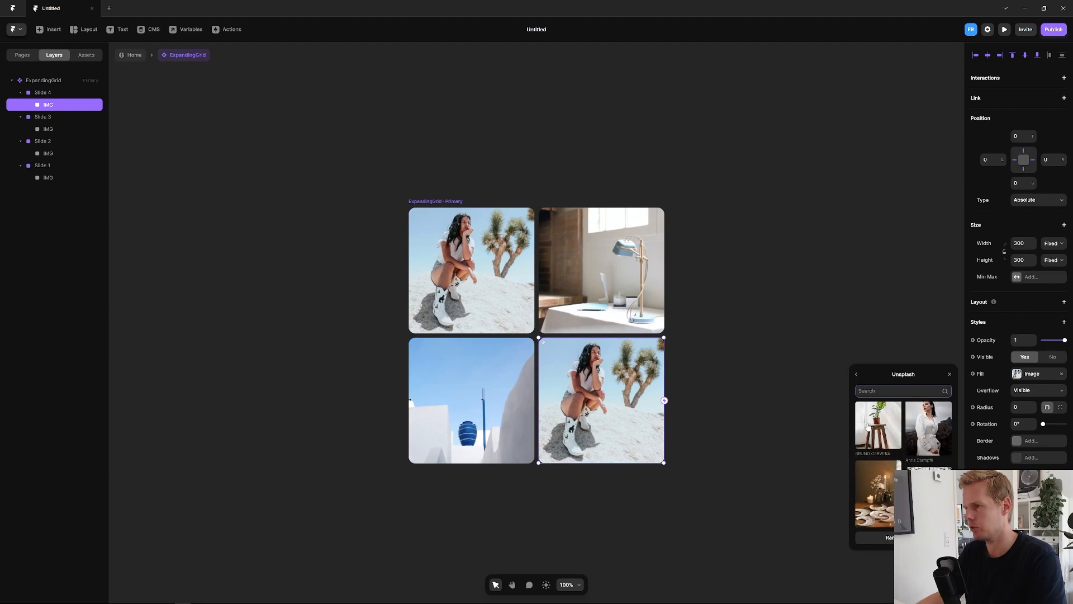
left_click(879, 425)
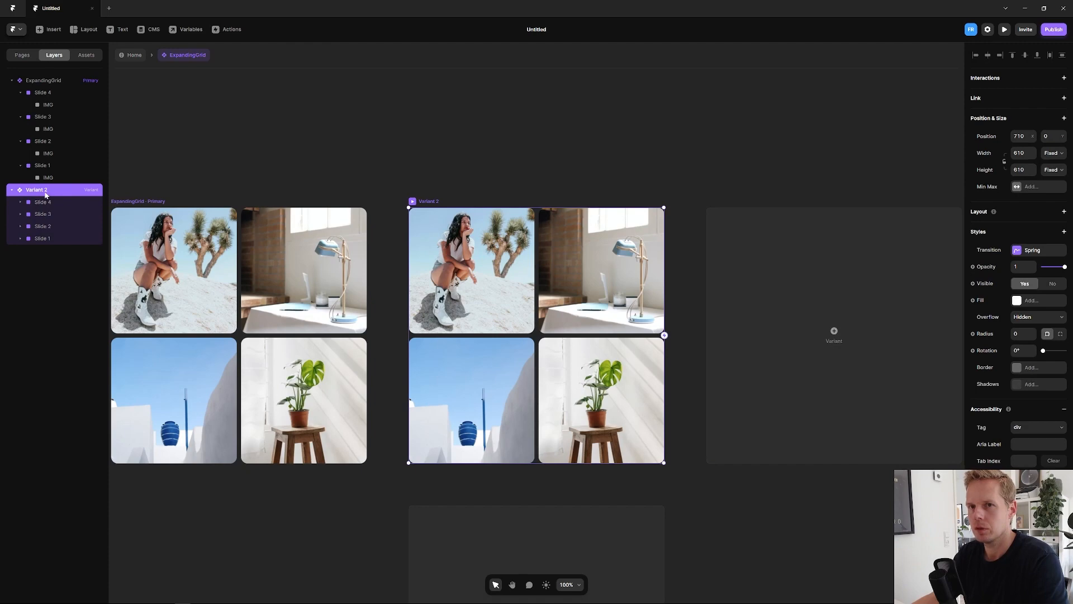
Add duplicate variants of the photo grid and rename them Slide 1, Slide 2 and Slide 3.
double_click(37, 190)
type("Slide 1")
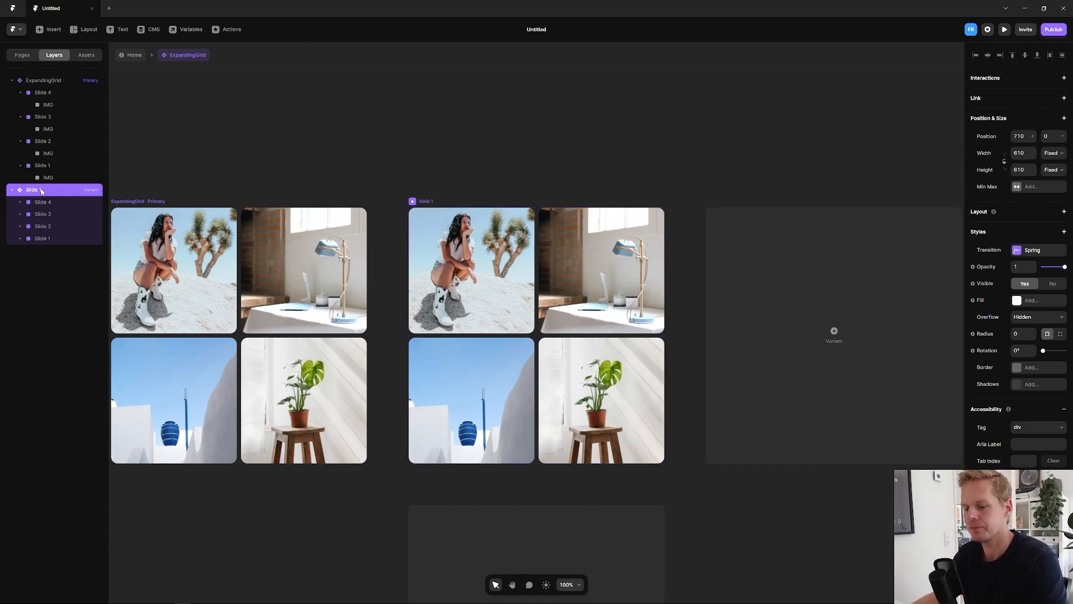
left_click(535, 335)
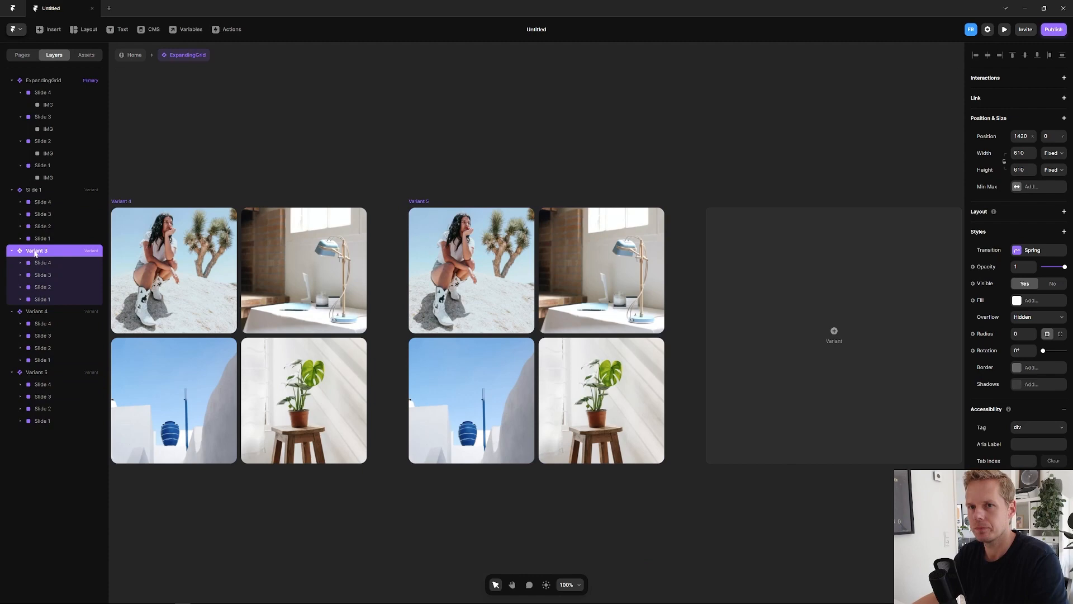
double_click(36, 250)
type("Slide 2")
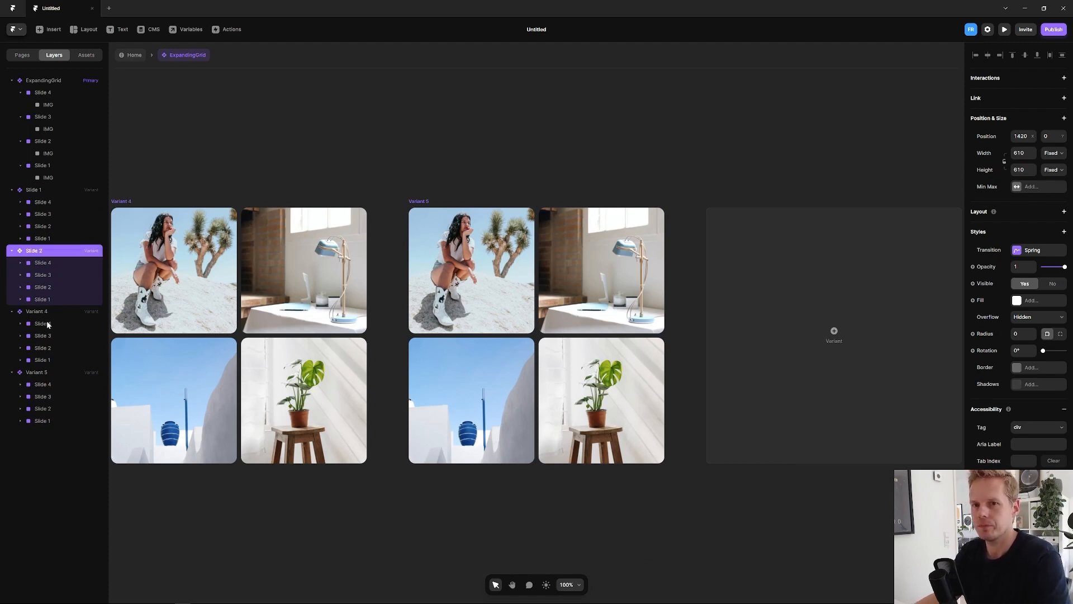
double_click(34, 311)
type("Slide 3")
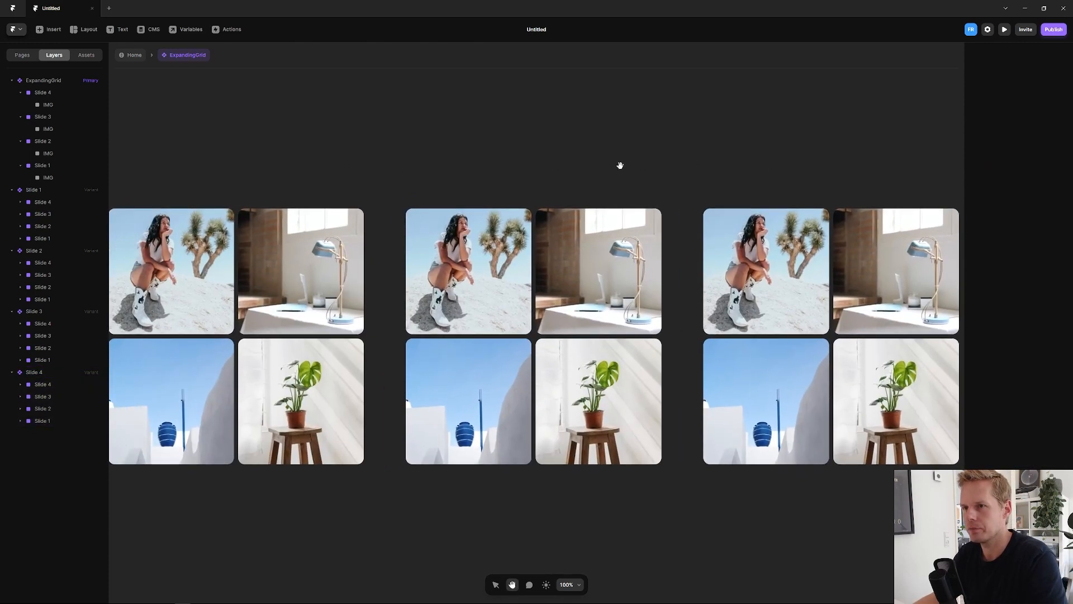
Give Slide 1 a Mouse Enter interaction that sets the variant to Slide 1.
left_click(48, 178)
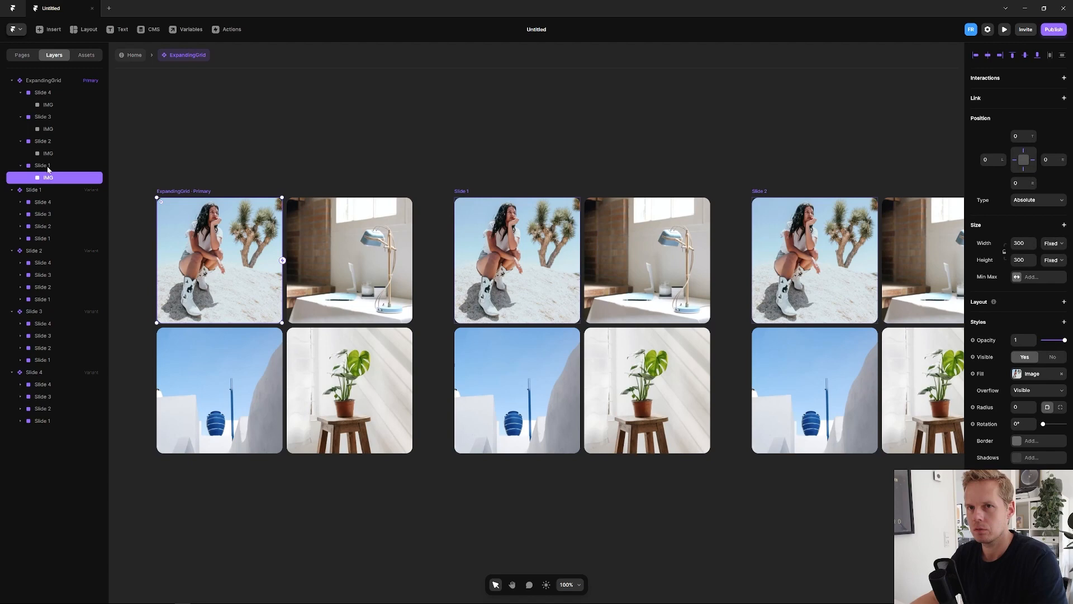
left_click(42, 166)
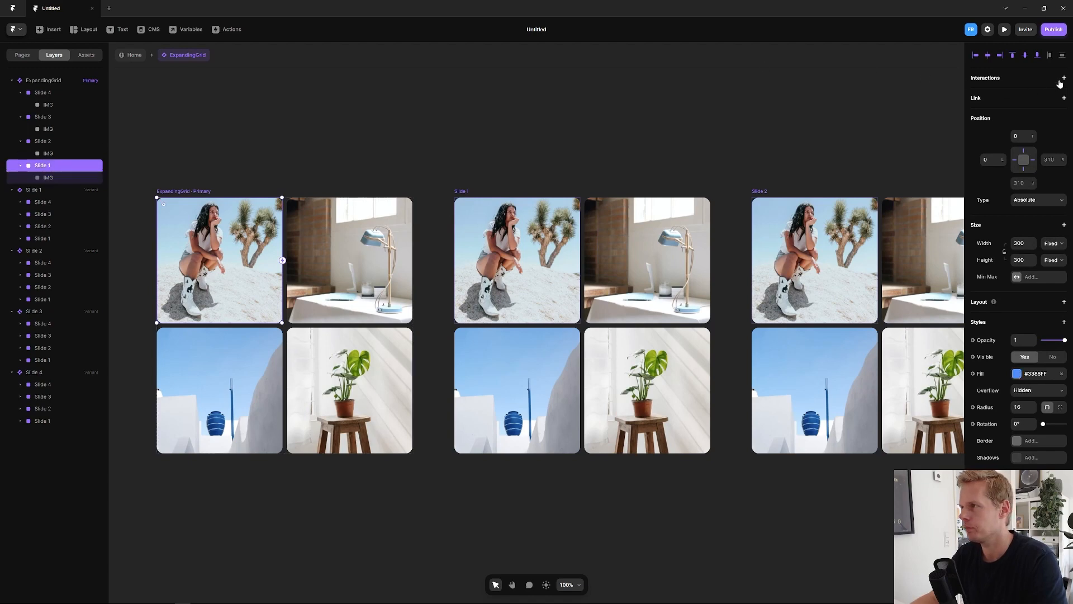
left_click(1065, 78)
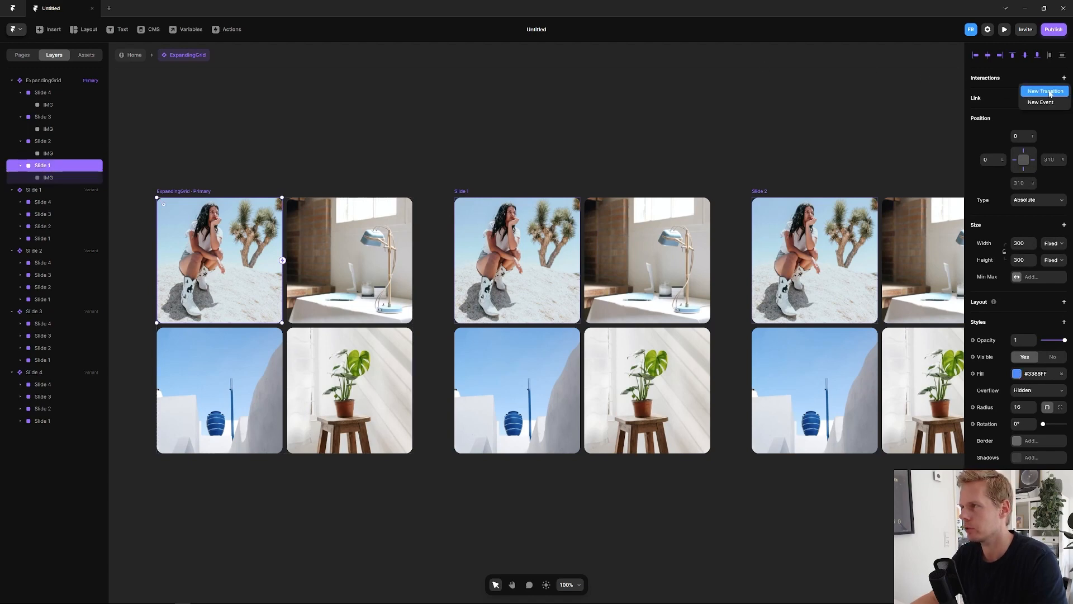
left_click(1044, 91)
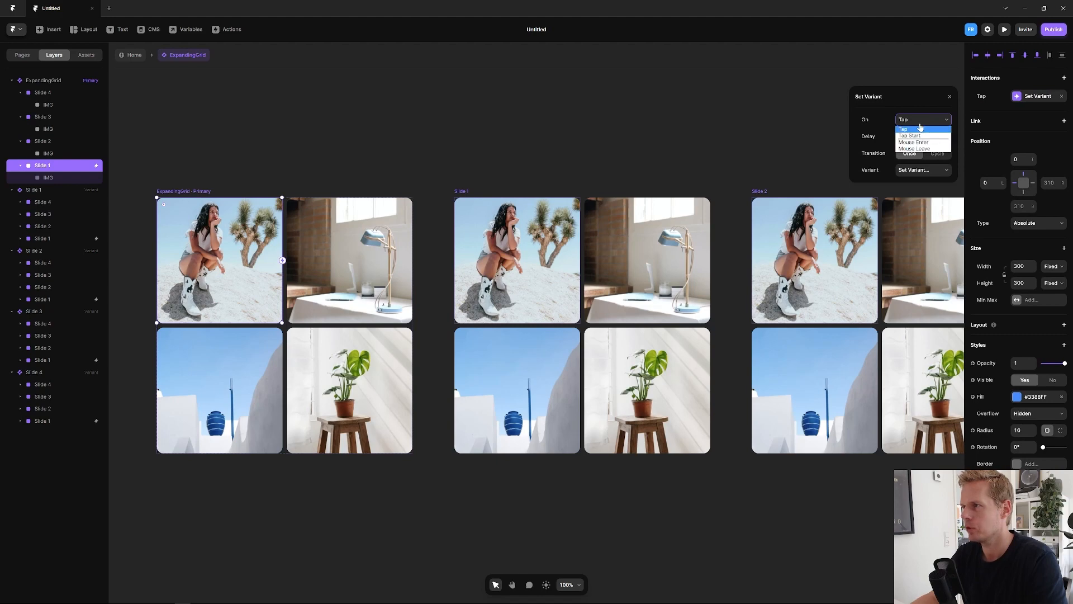
left_click(914, 141)
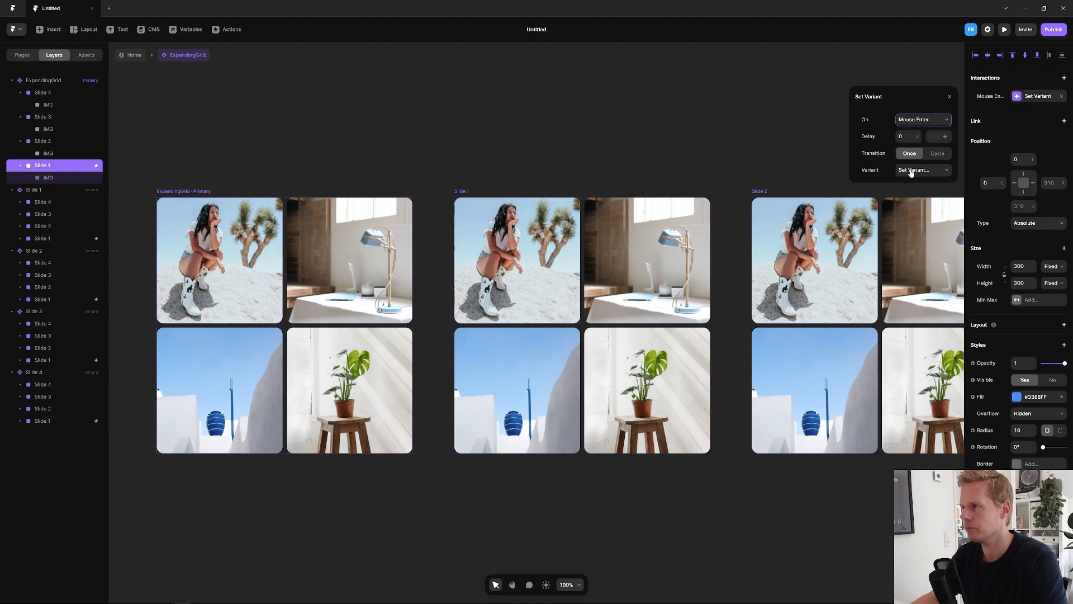
left_click(923, 170)
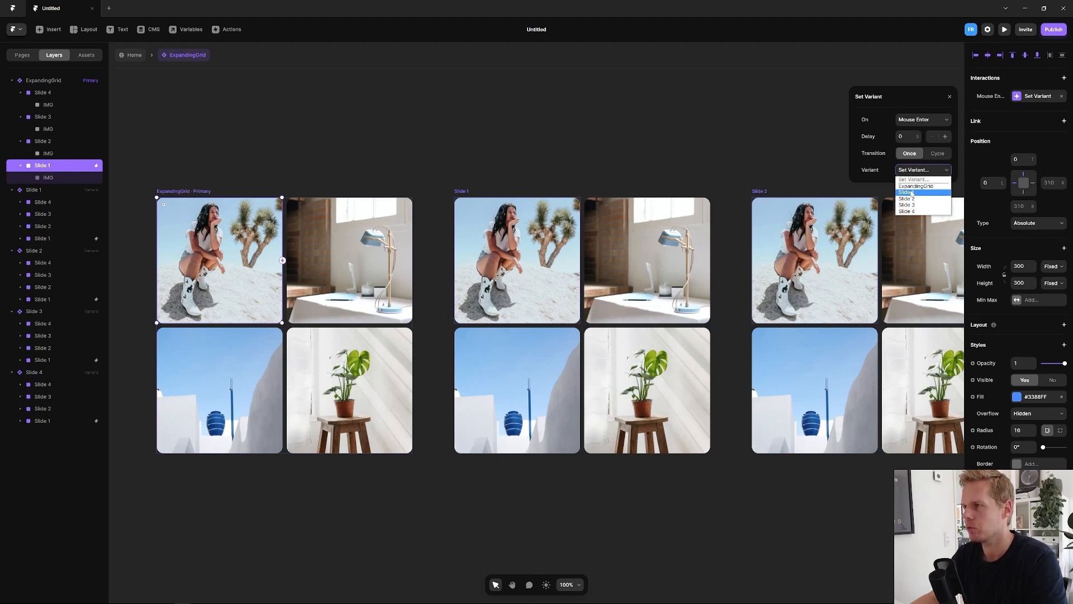
left_click(906, 191)
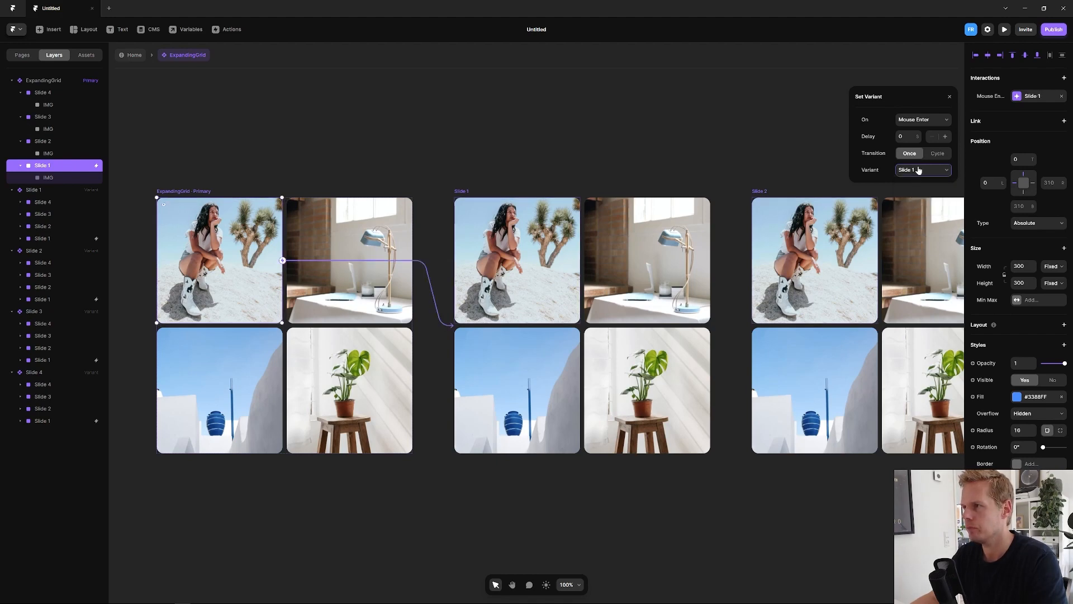
mouse_move(776, 165)
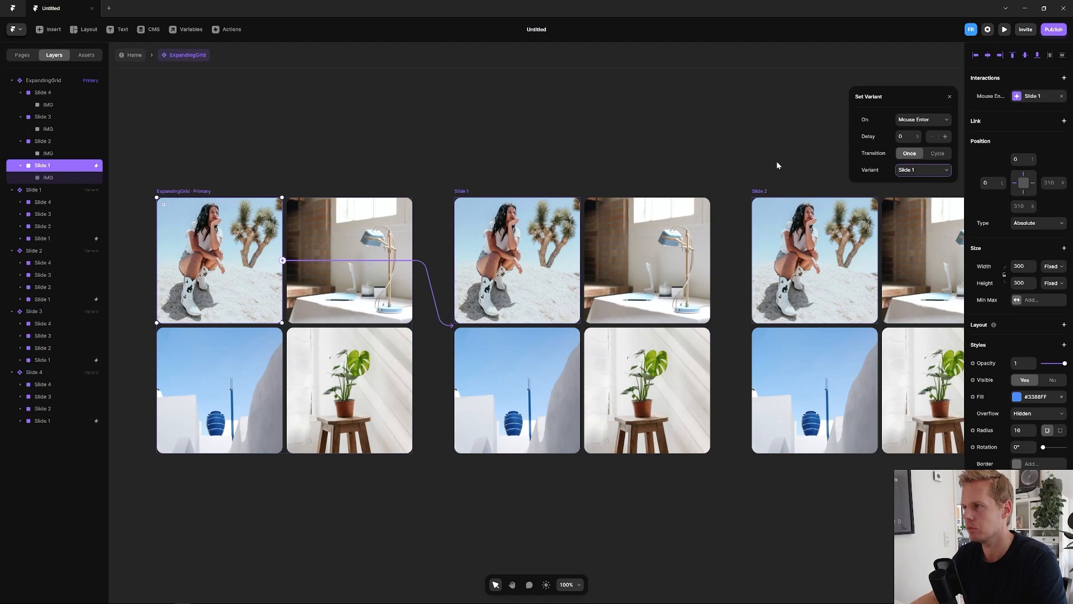
left_click(949, 96)
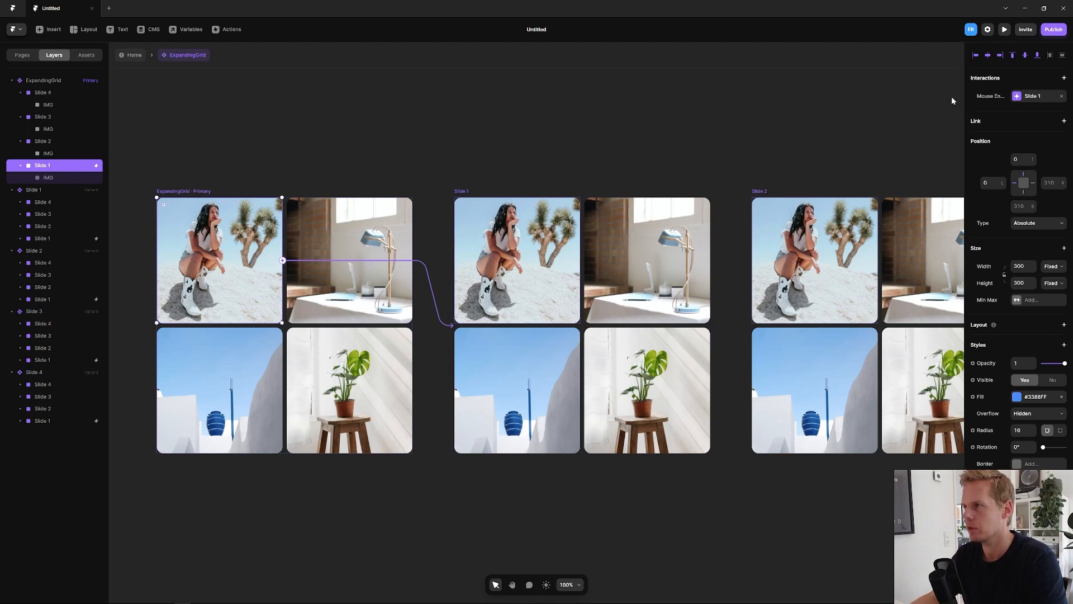
Add a Mouse Leave interaction on Slide 1 that sets the variant back to ExpandingGrid.
left_click(1063, 77)
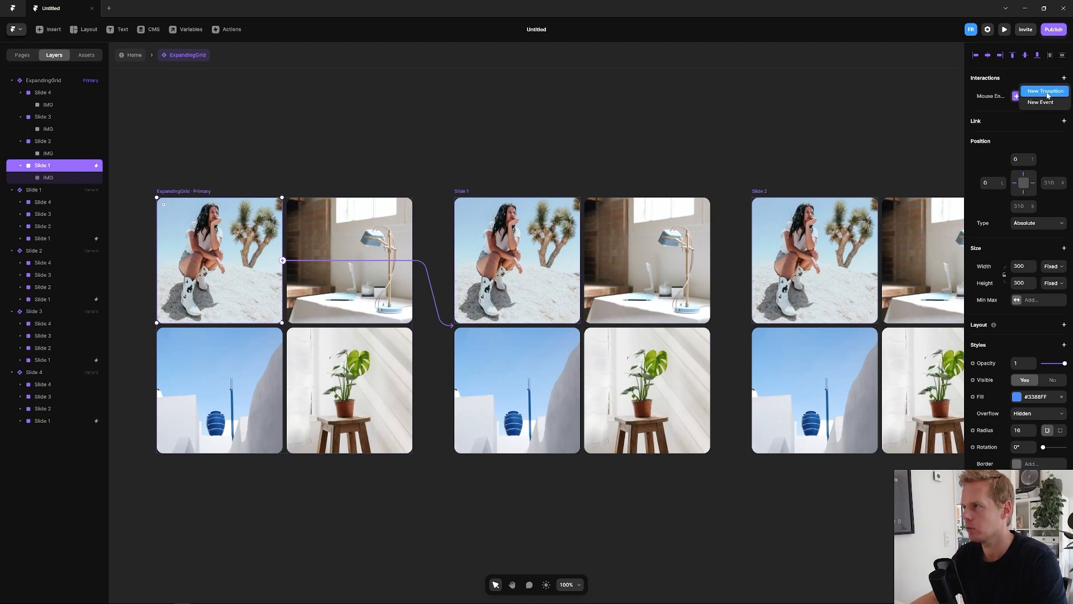
left_click(1046, 90)
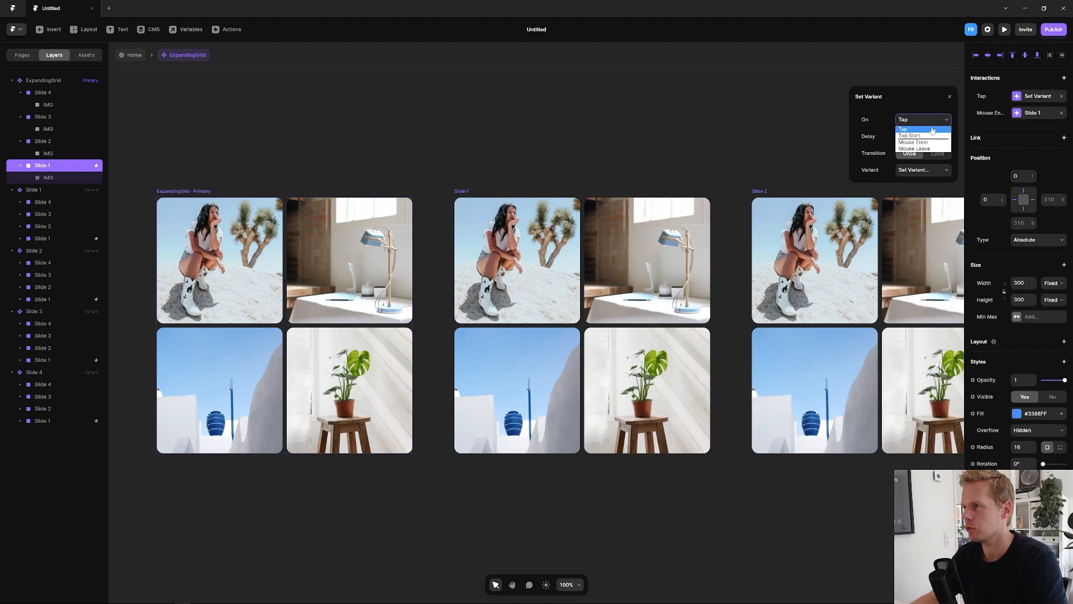
left_click(915, 148)
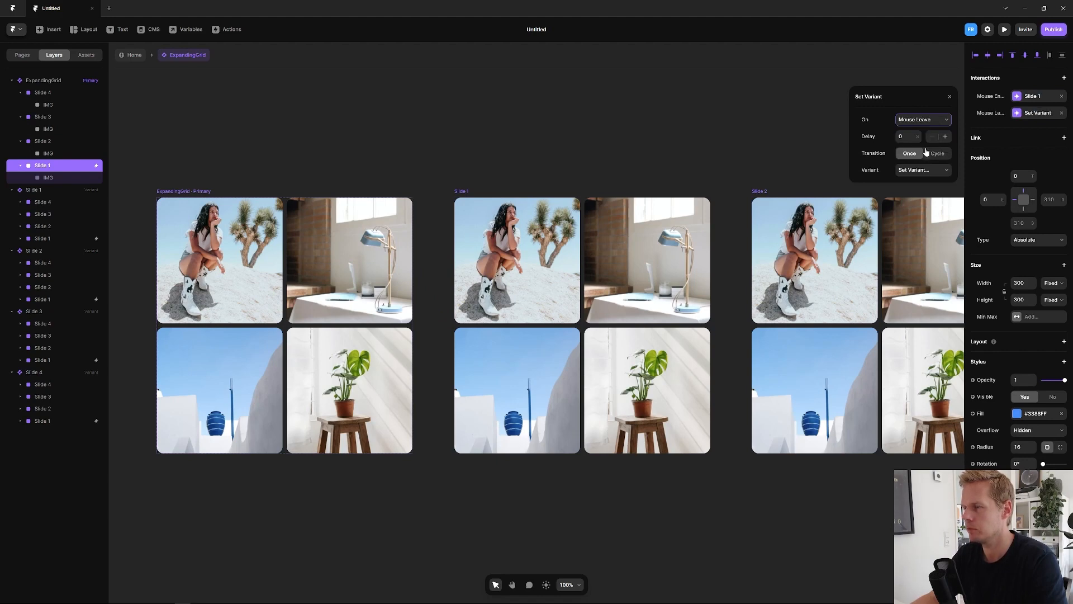
left_click(921, 170)
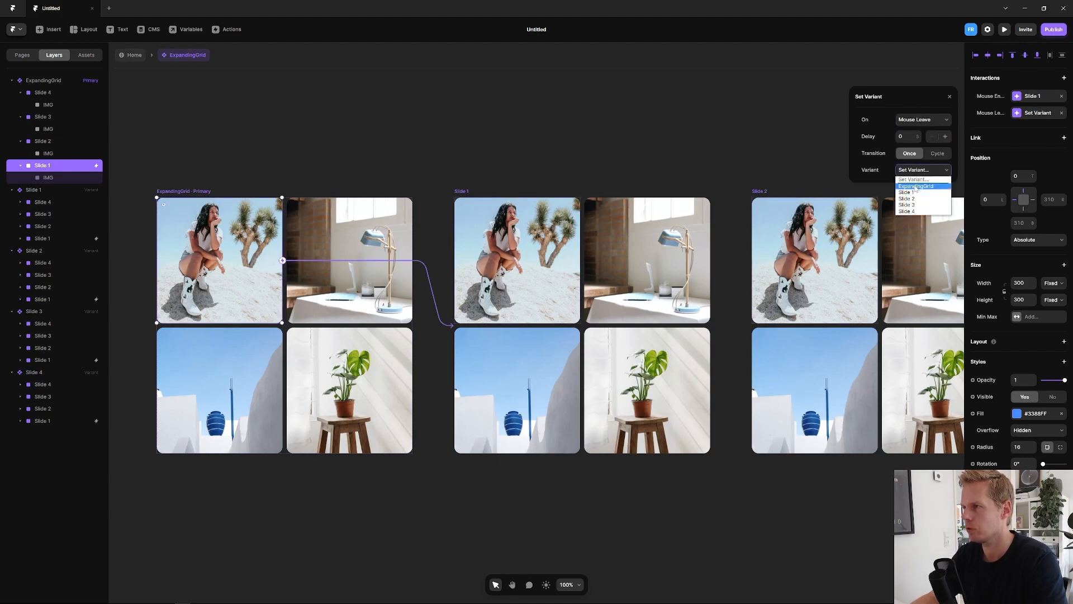
left_click(916, 187)
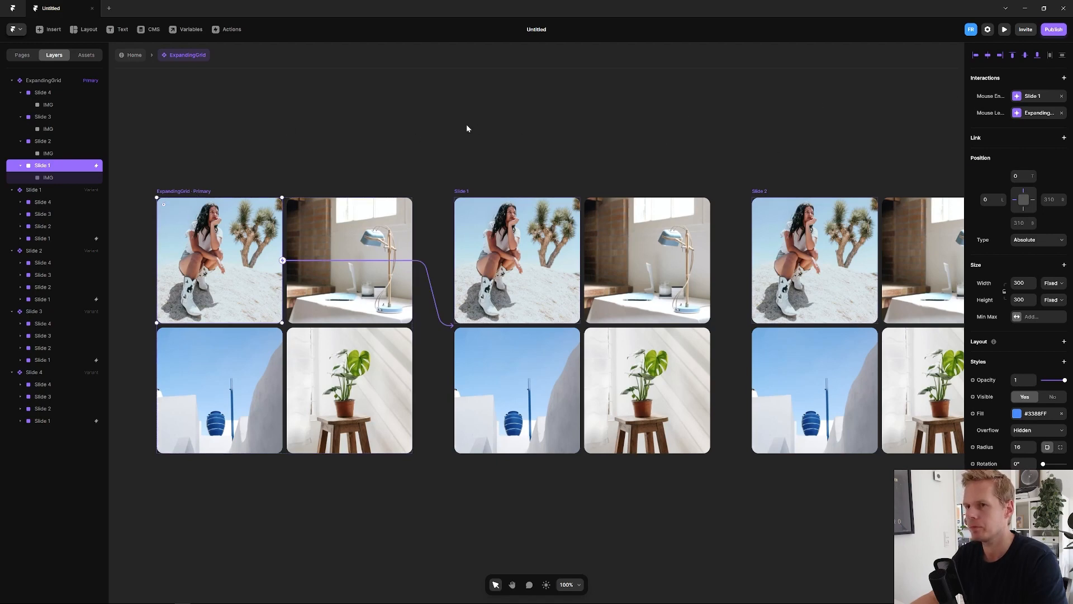
left_click(467, 129)
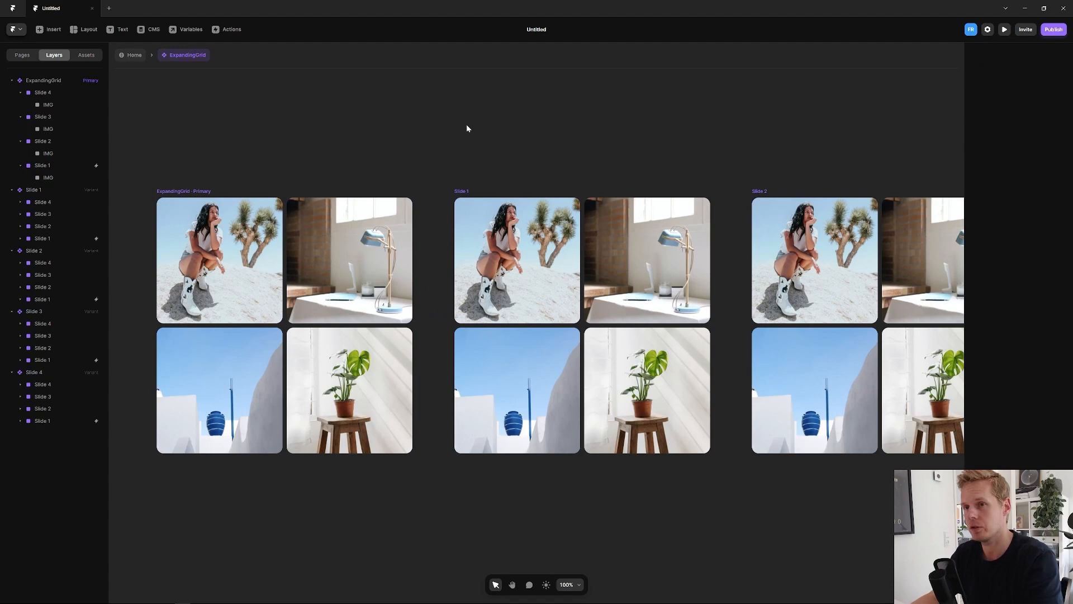
Give Slides 2 and 3 Mouse Enter interactions to their own variants and Mouse Leave back to ExpandingGrid.
left_click(922, 120)
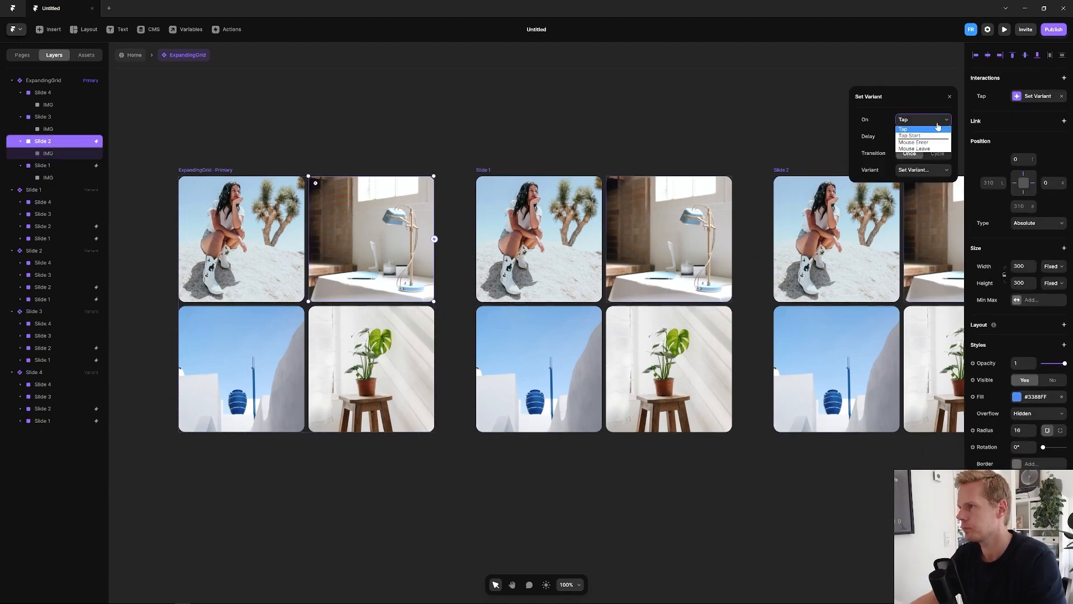
left_click(914, 142)
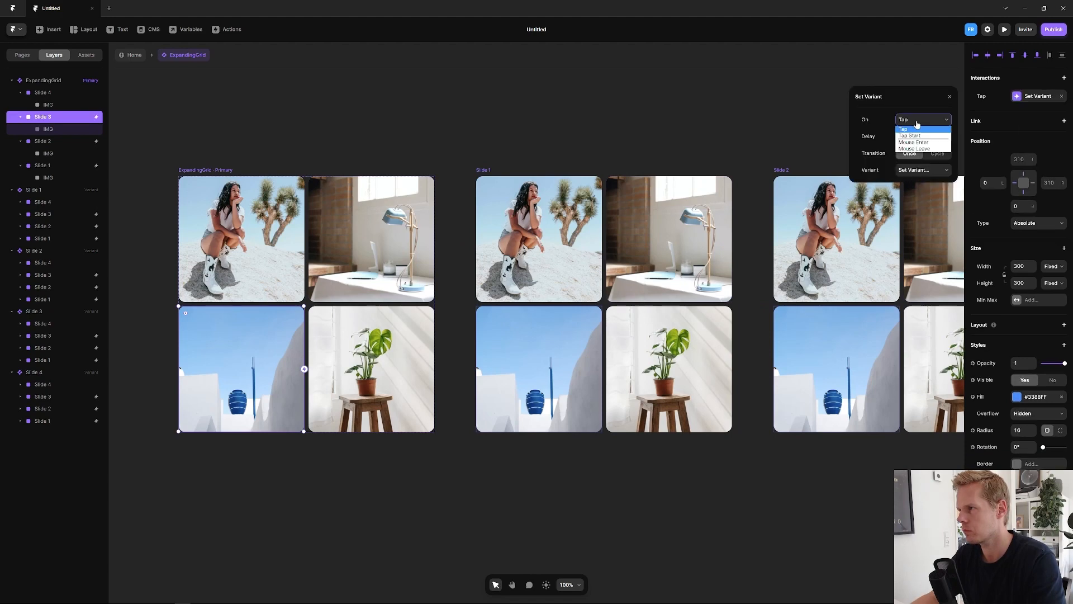
left_click(914, 148)
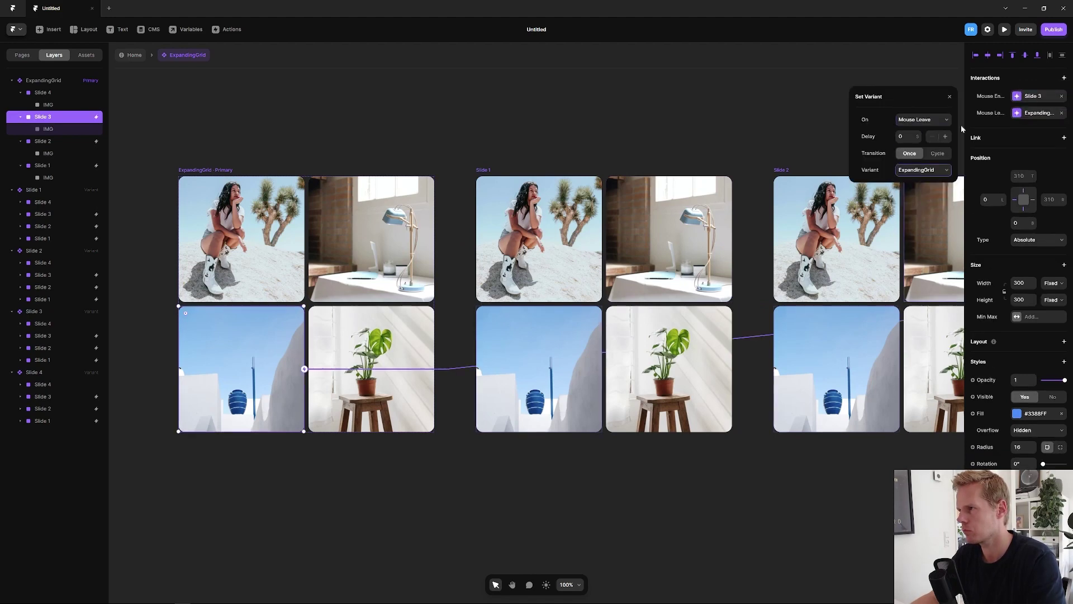
left_click(1063, 78)
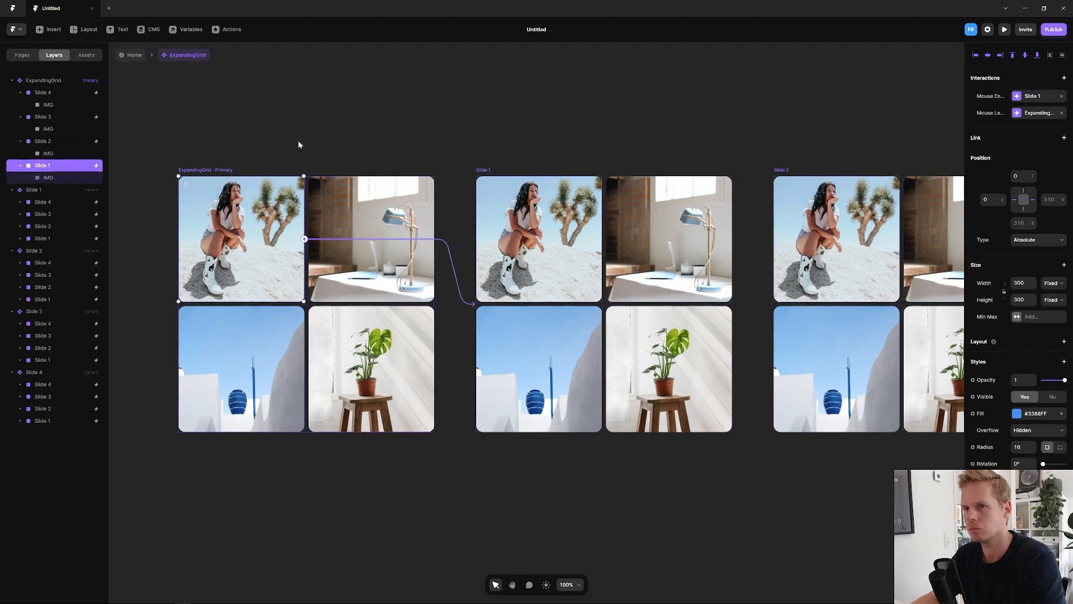
left_click(447, 142)
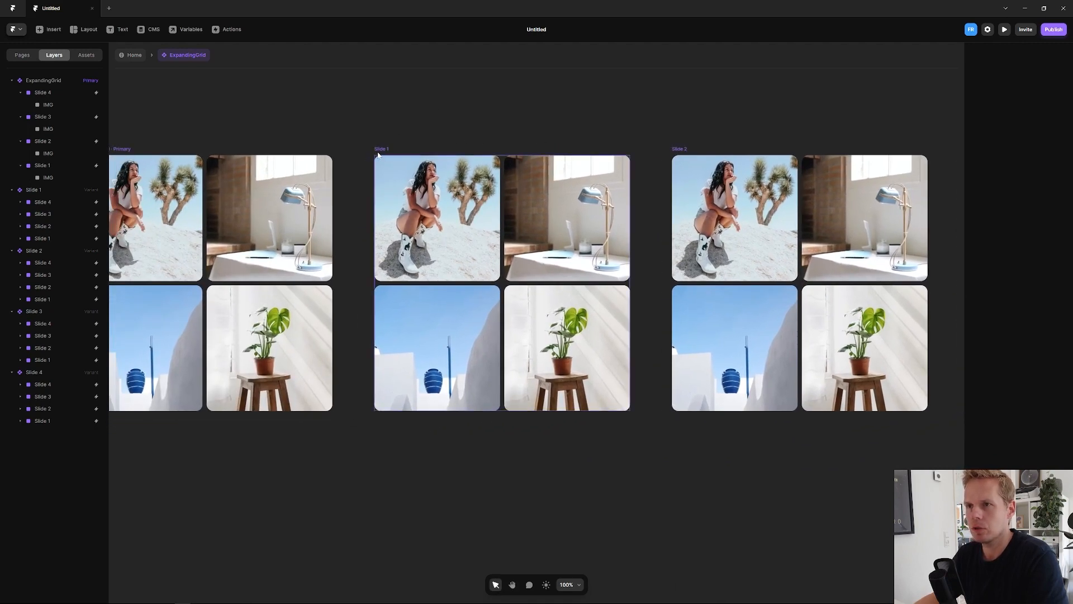
In the Slide 1 variant, enlarge Slide 1 to 460×460, narrow Slide 2 to 140 and shorten the bottom tiles.
left_click(34, 190)
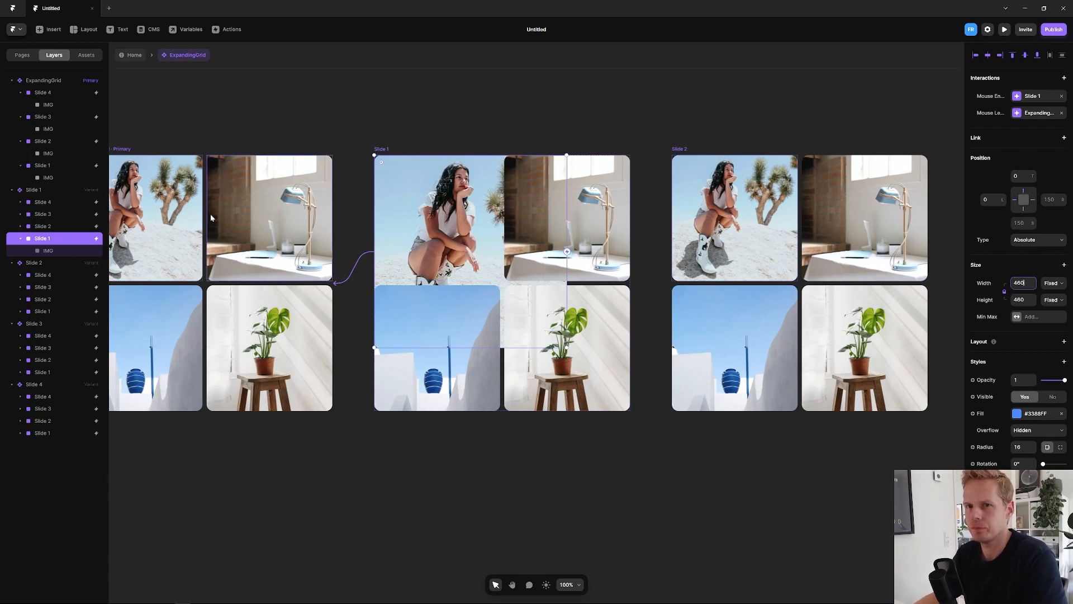
left_click(42, 226)
type("140")
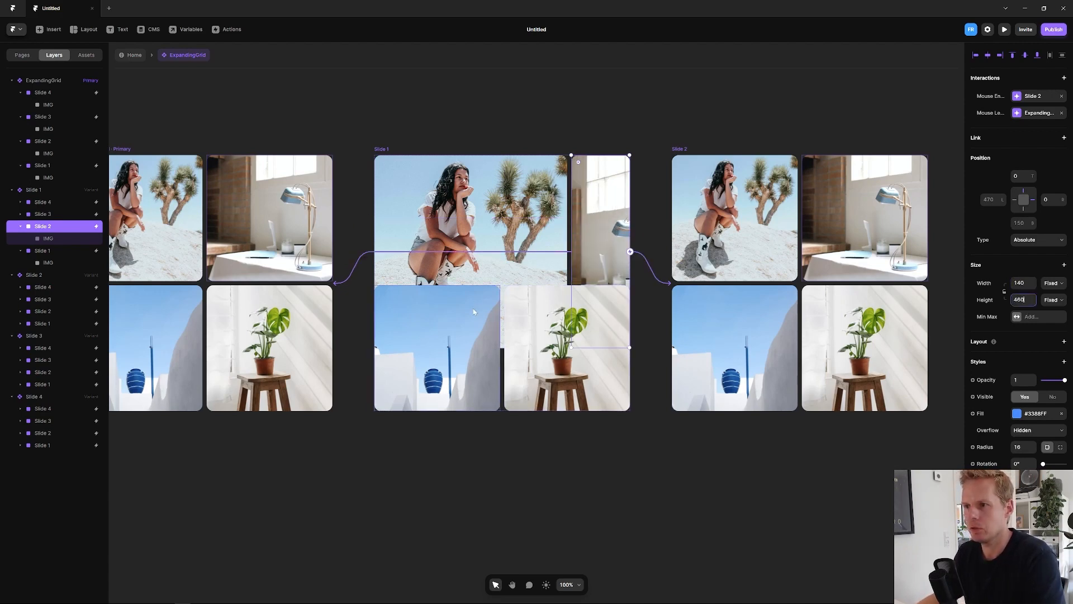
left_click(42, 214)
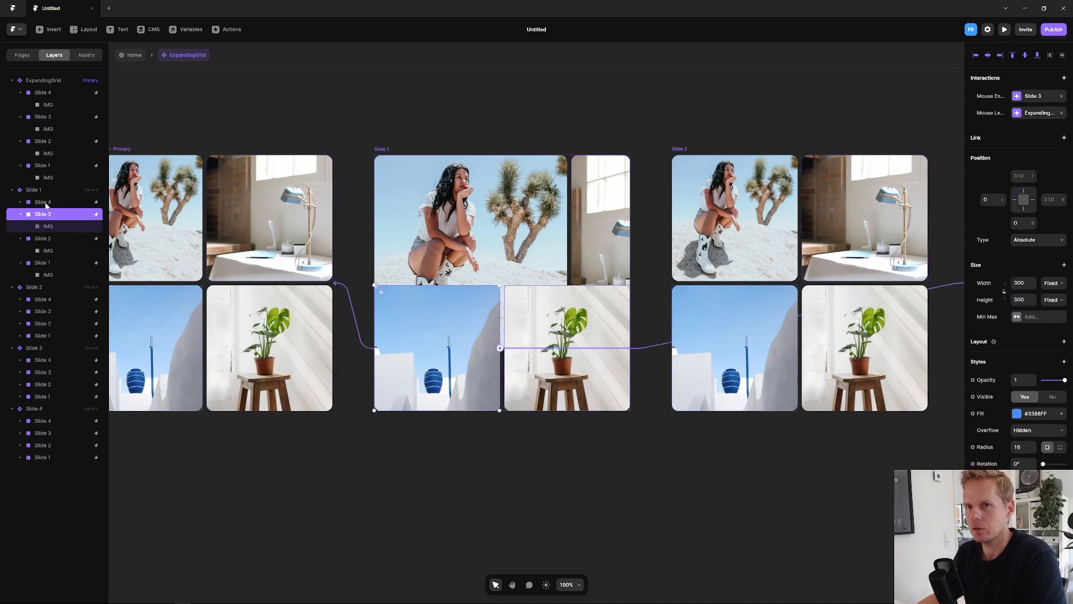
left_click(42, 202)
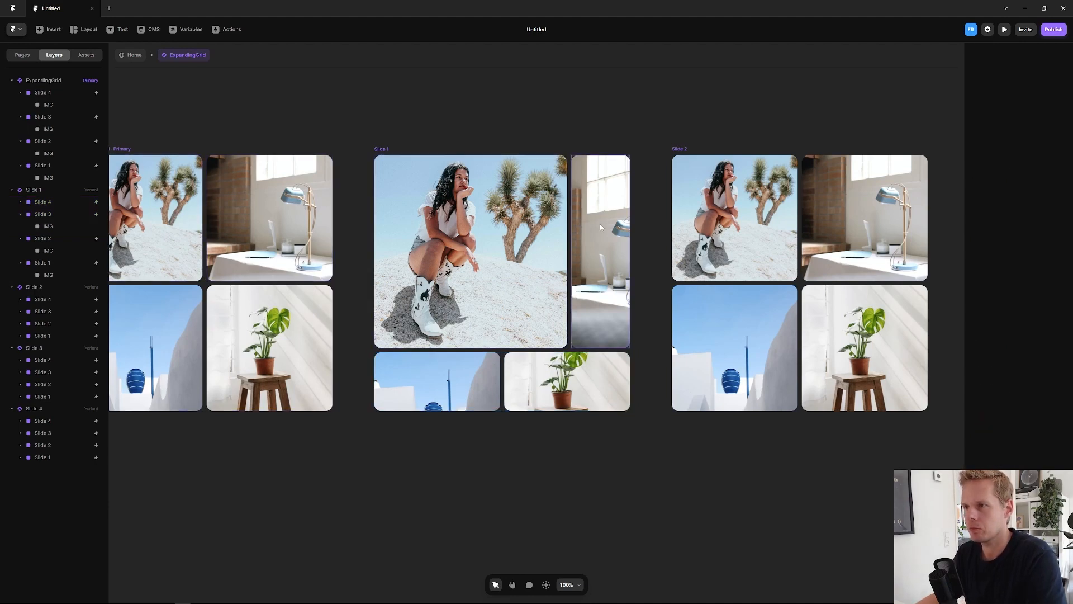
mouse_move(605, 260)
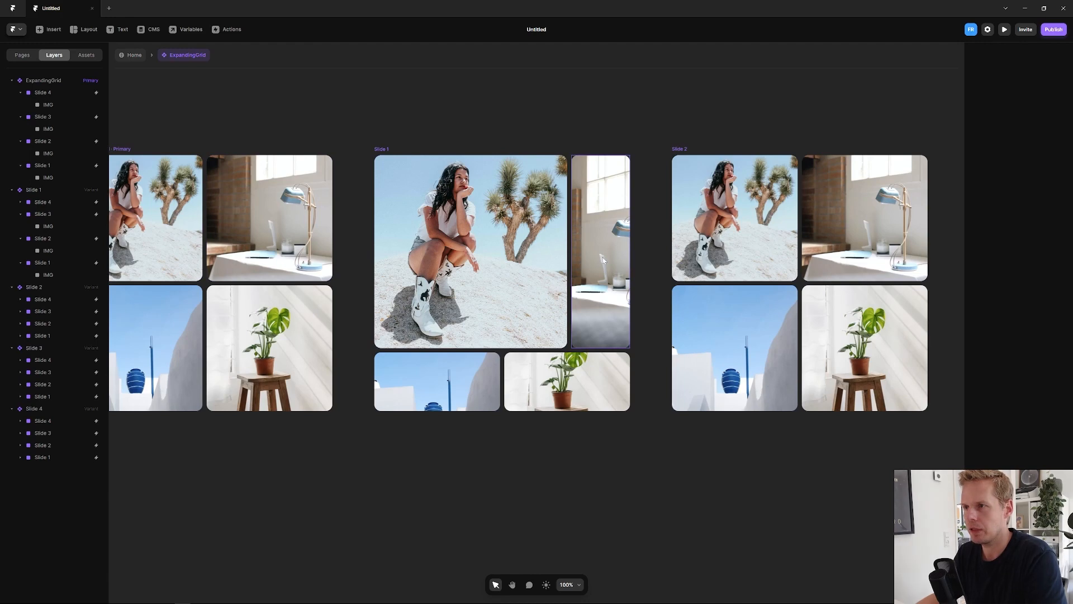
left_click(48, 154)
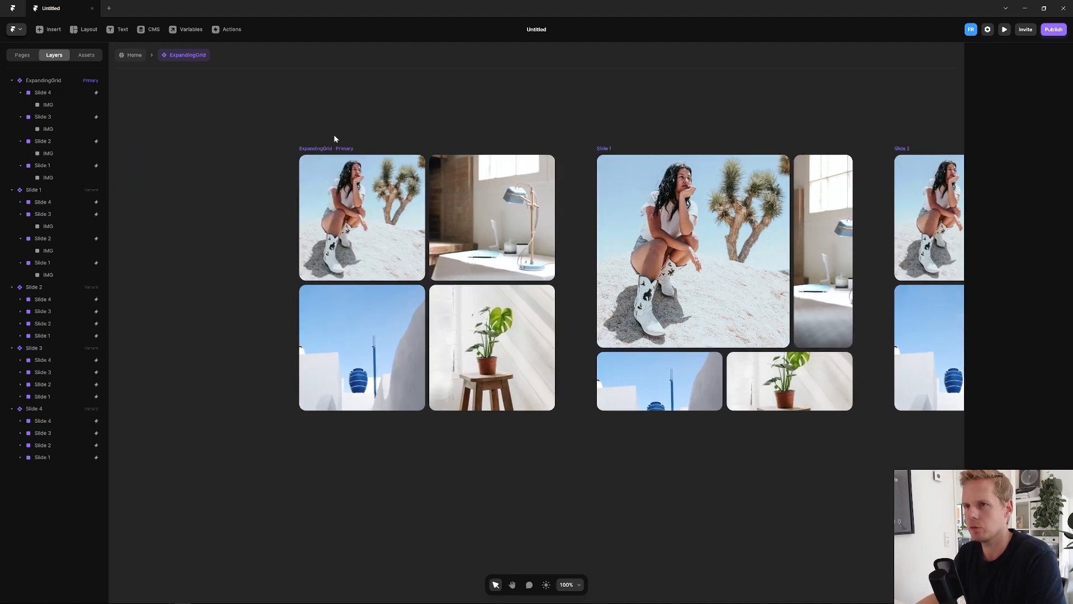
left_click(325, 149)
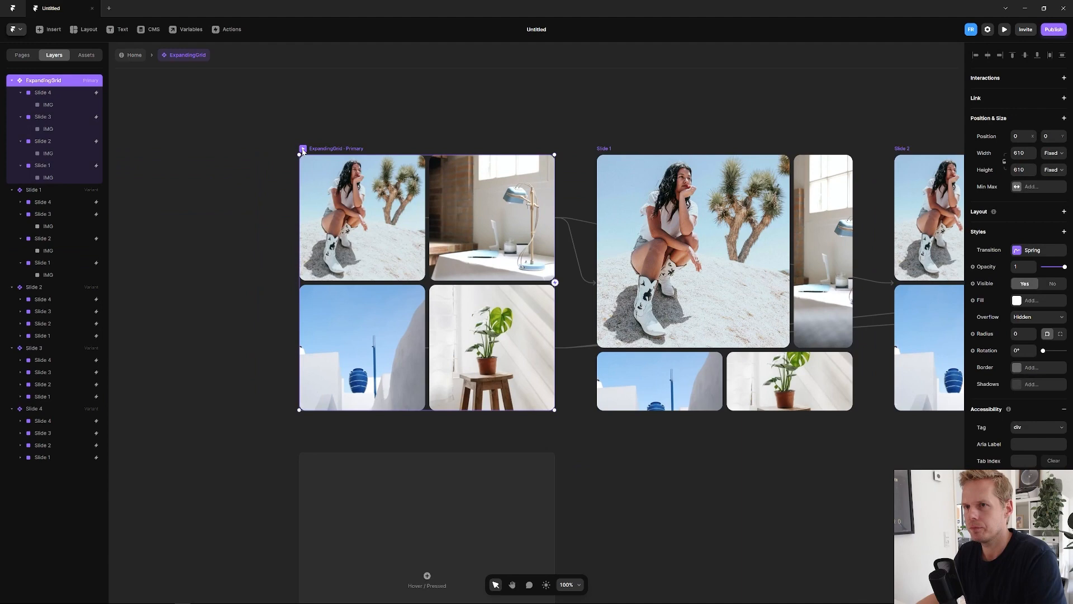
left_click(1003, 29)
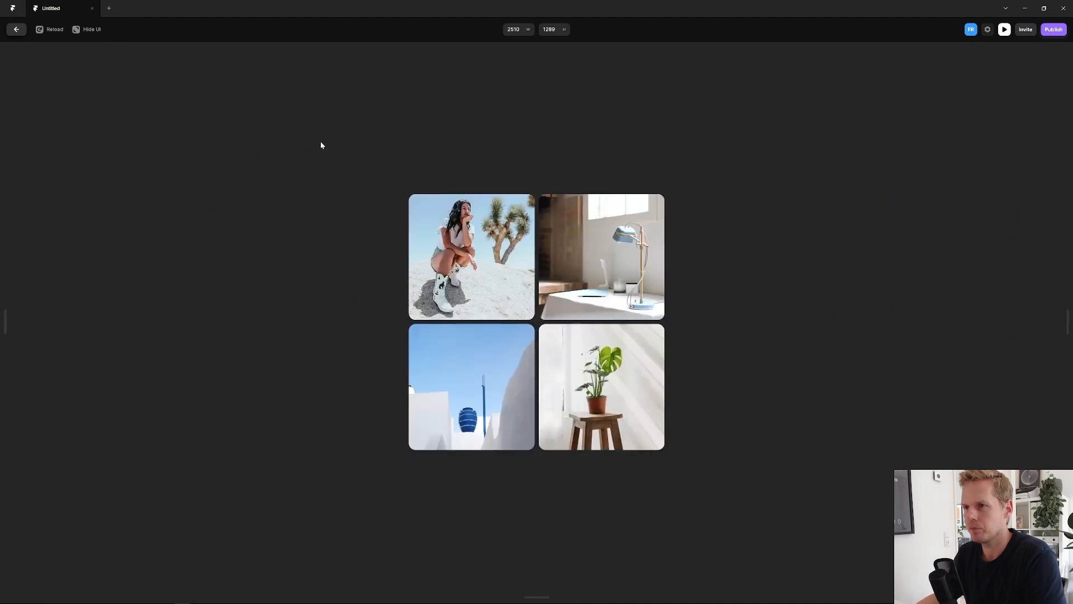
mouse_move(656, 199)
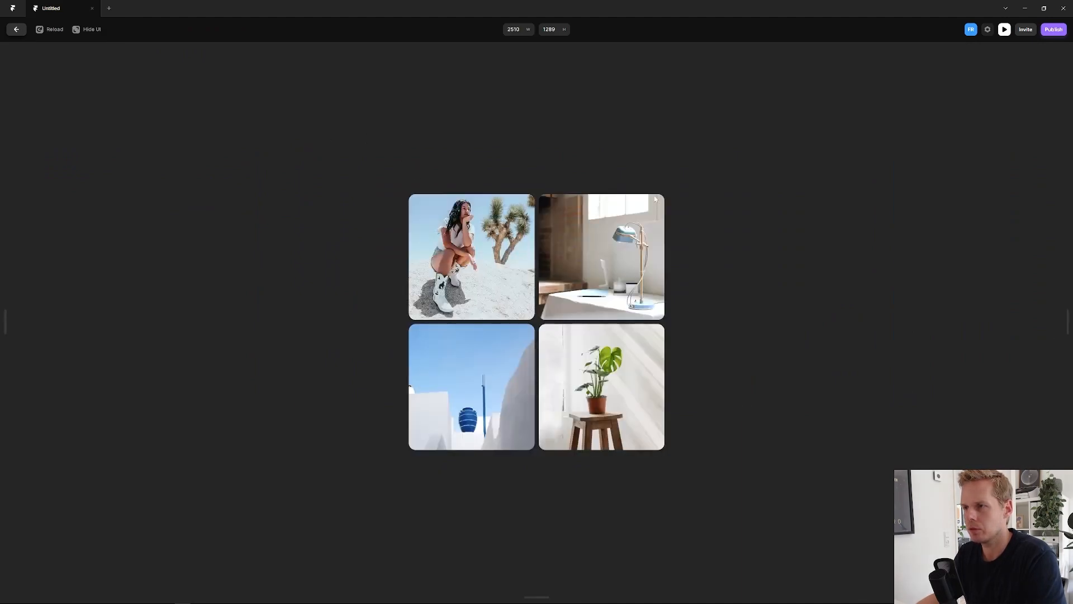
mouse_move(695, 246)
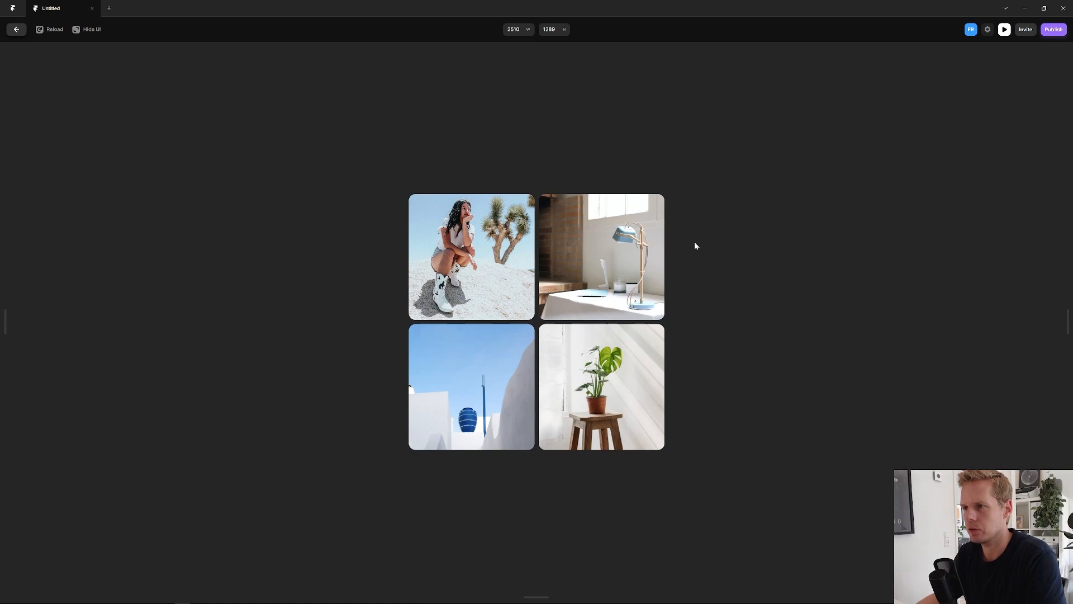
mouse_move(700, 184)
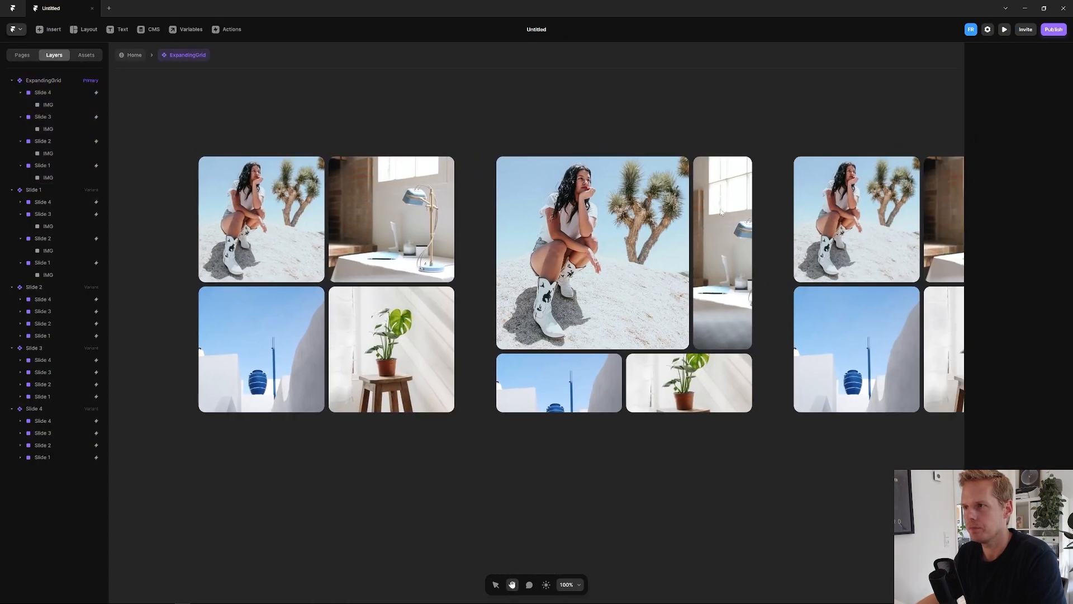
Adjust image and tile sizes so the Slide 2 and Slide 3 variants enlarge the lamp and vase tiles.
left_click(48, 250)
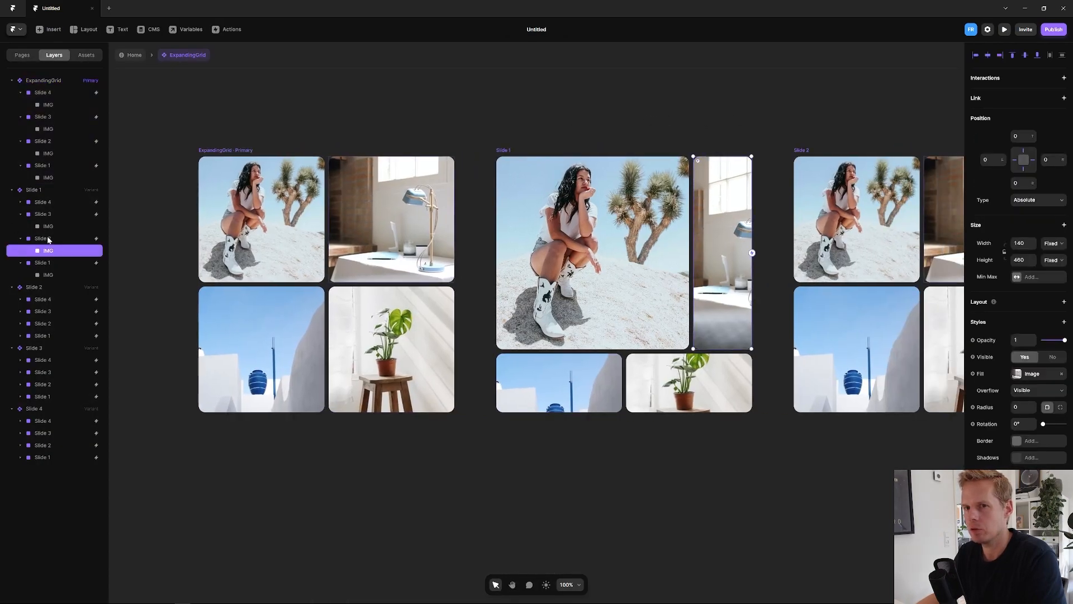
triple_click(1021, 243)
type("460")
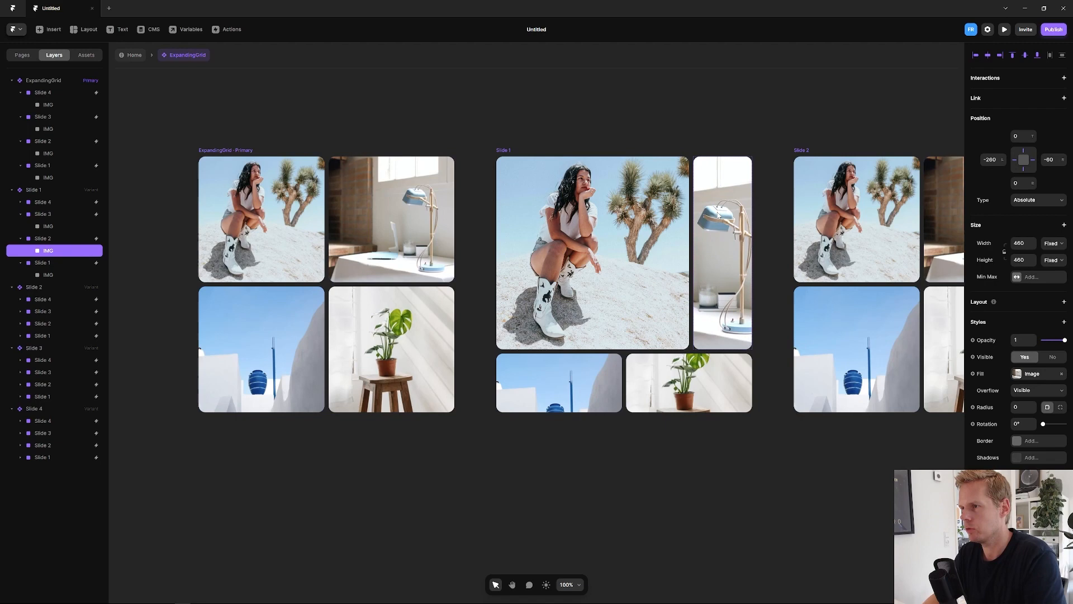
left_click(42, 80)
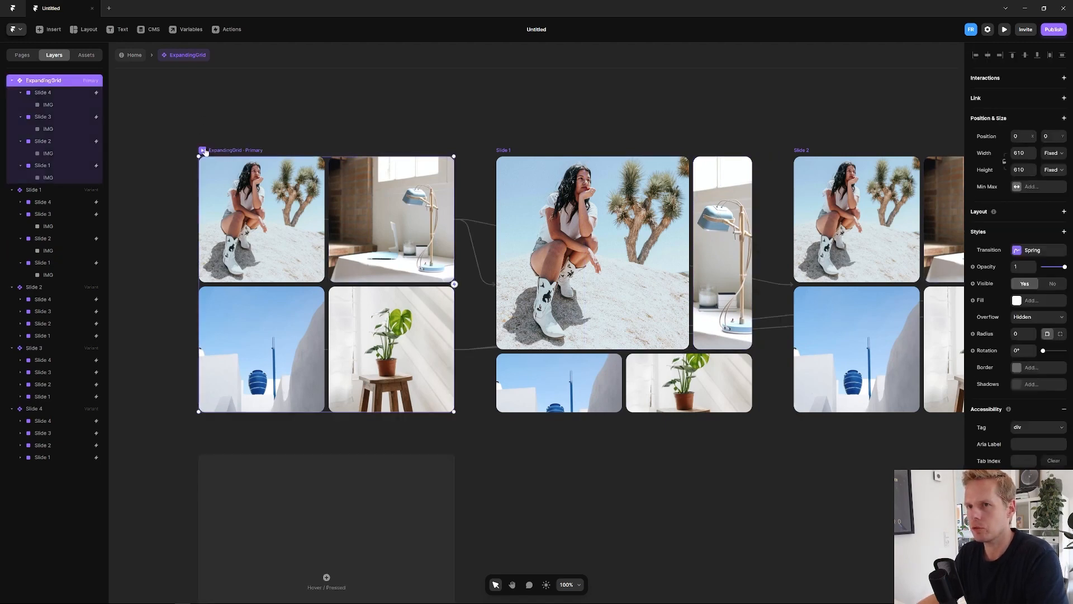
left_click(1004, 29)
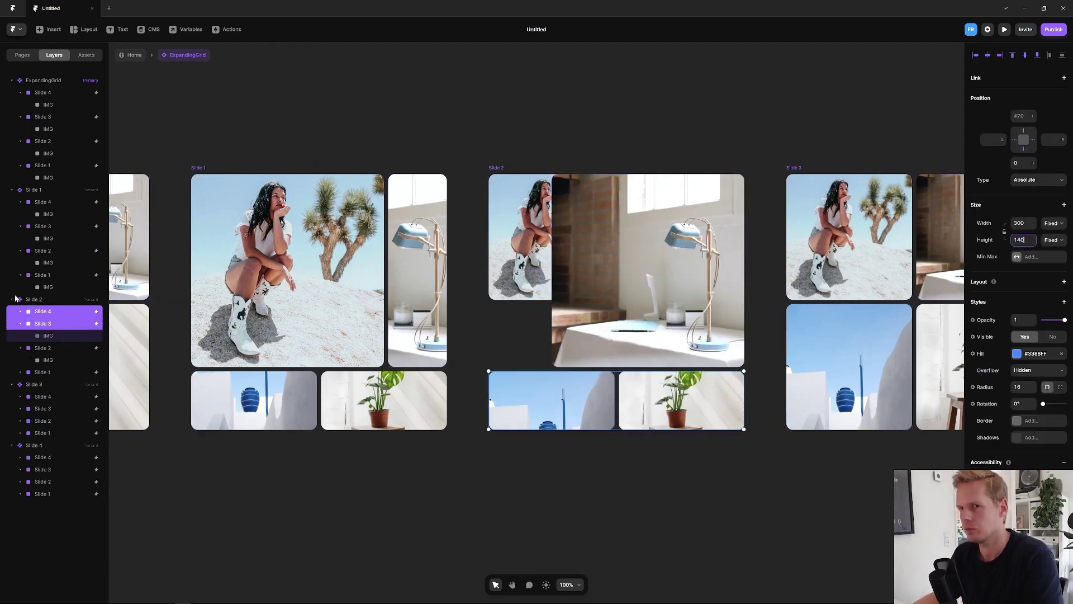
left_click(48, 383)
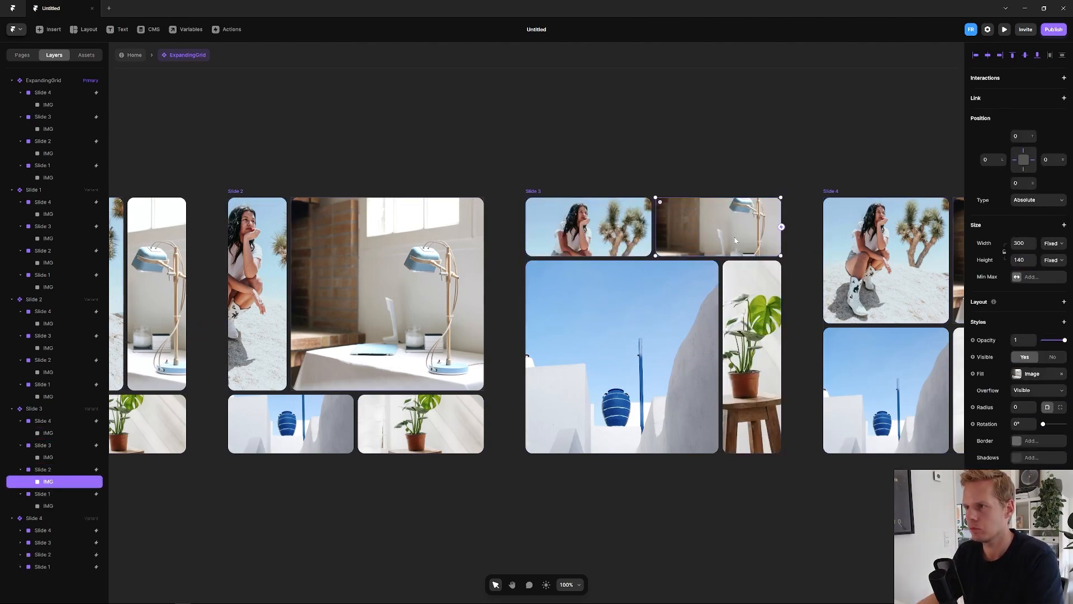
left_click(43, 529)
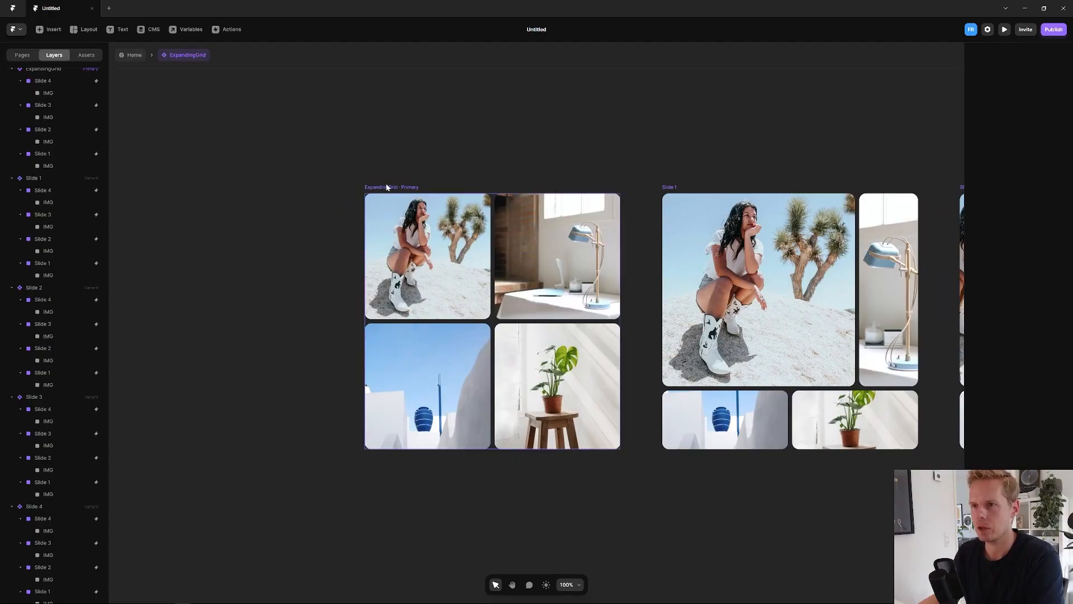
left_click(1003, 29)
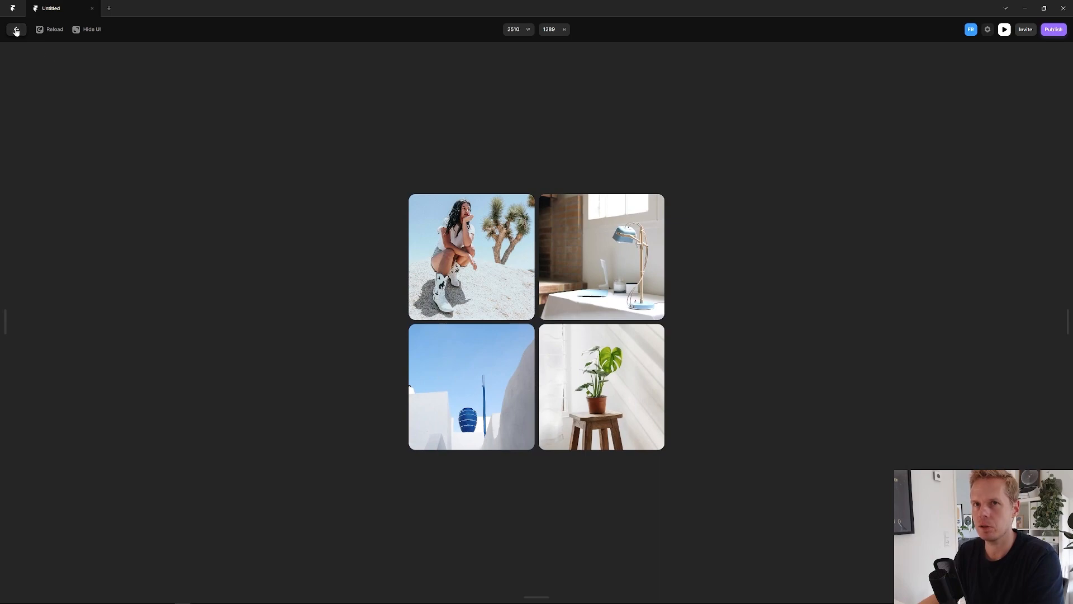
left_click(15, 29)
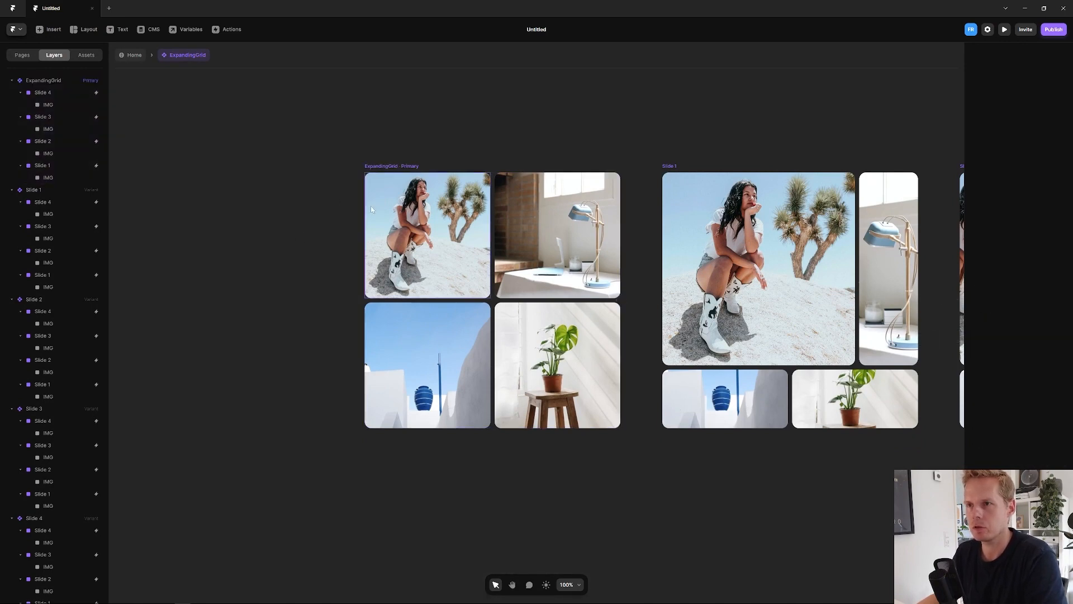
mouse_move(309, 212)
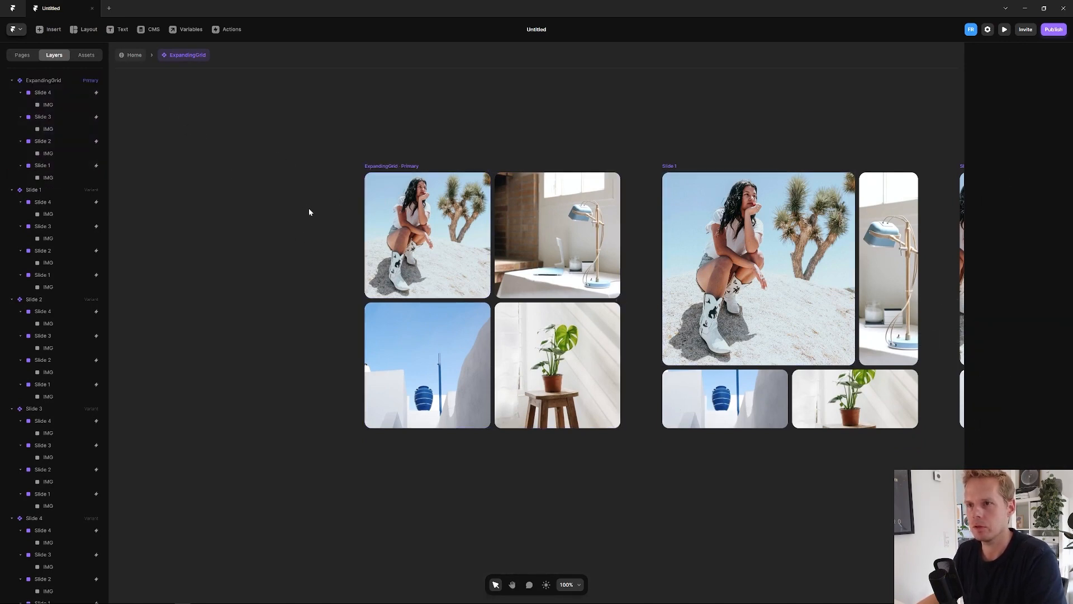
Add an overlay frame in Slide 1's image pinned bottom, width 300, with a Linear gradient fill and Headline text.
left_click(47, 178)
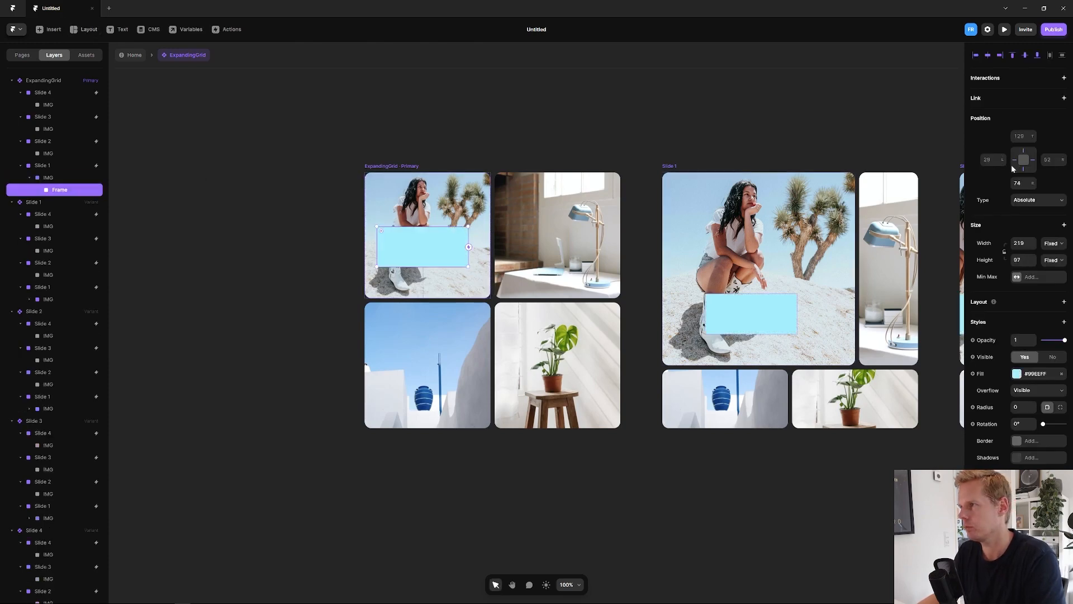
type("0")
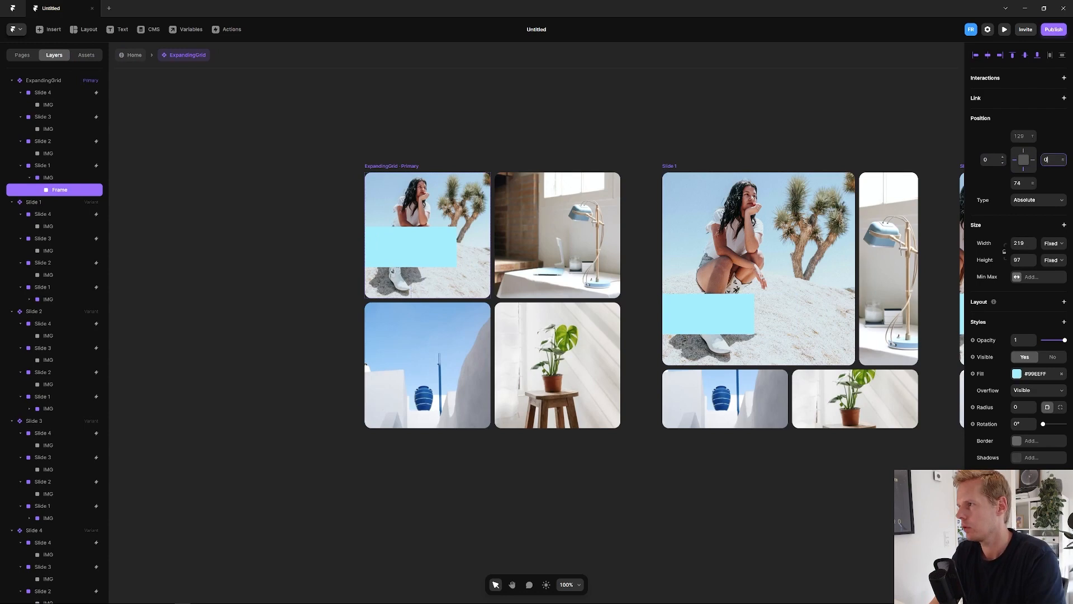
type("300")
left_click(1023, 259)
type("140")
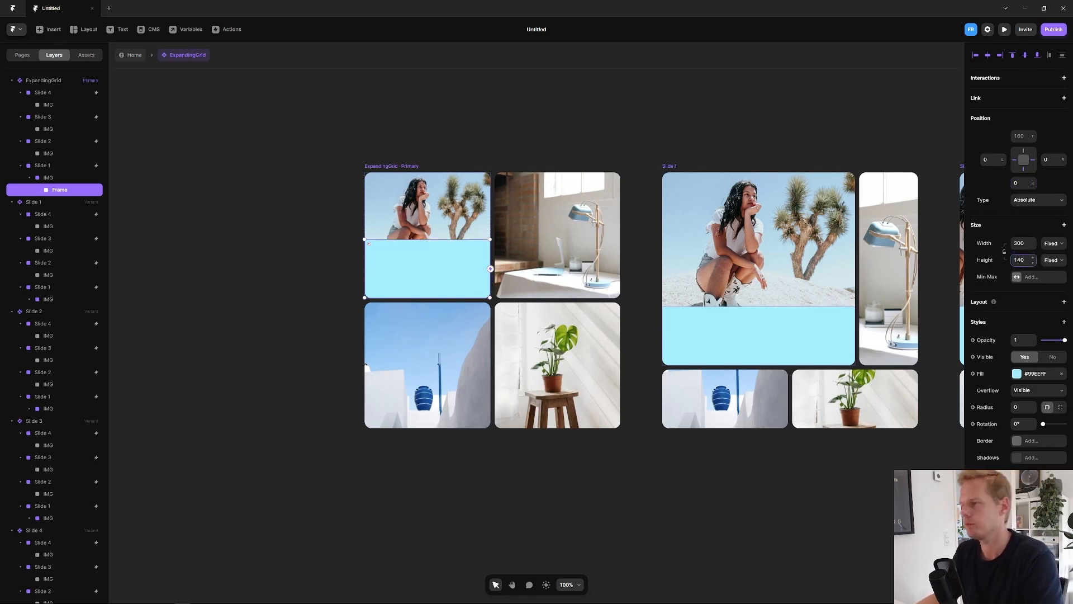
left_click(1017, 374)
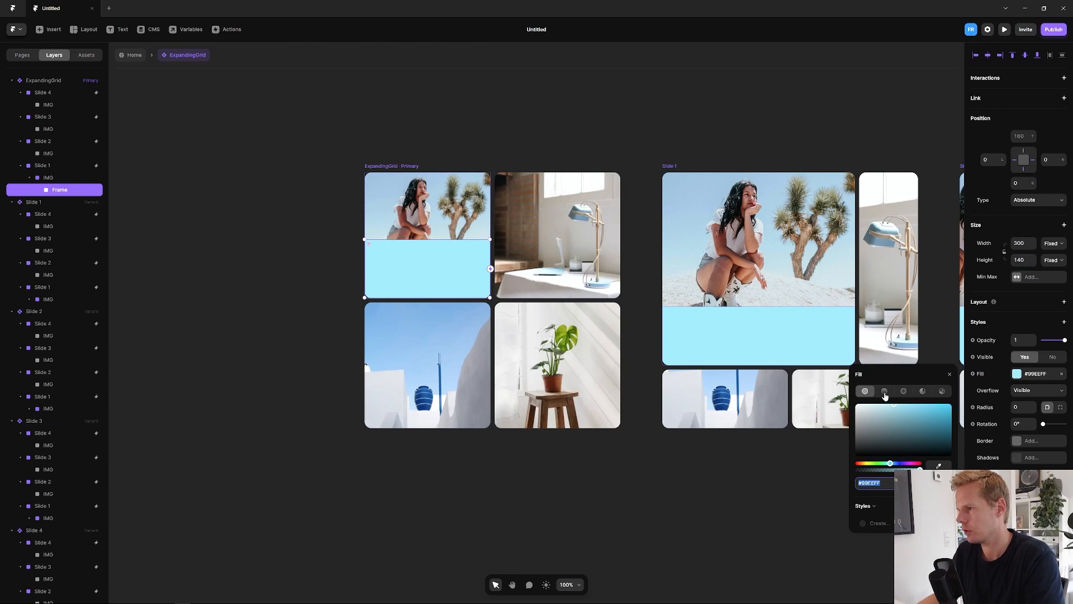
left_click(884, 392)
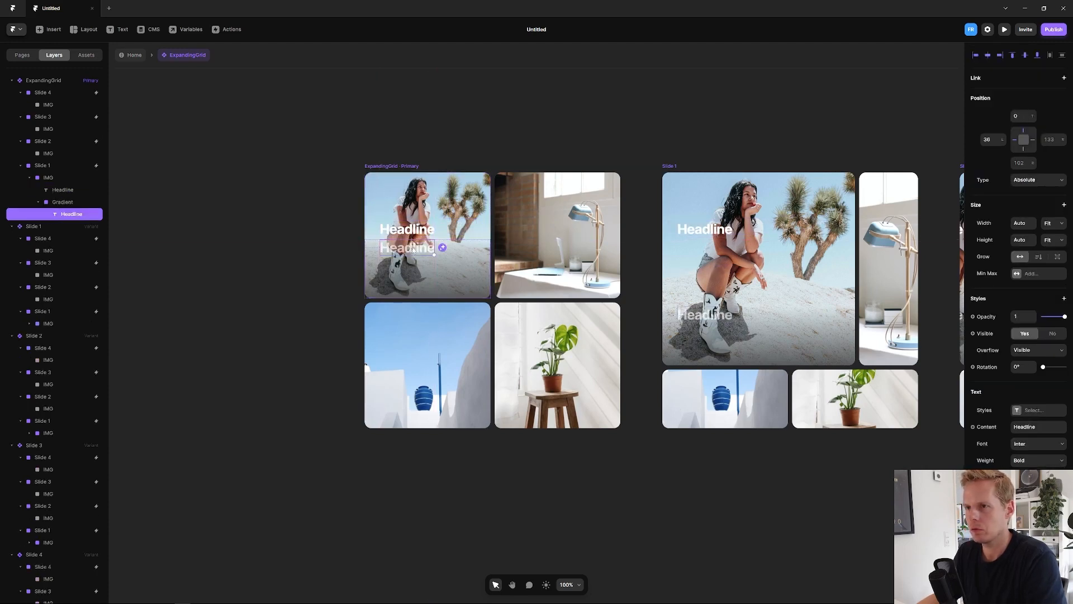
Duplicate the Headline into a Regular-weight grey 'Subheader goes here' line and position both bottom-left.
type("Subh")
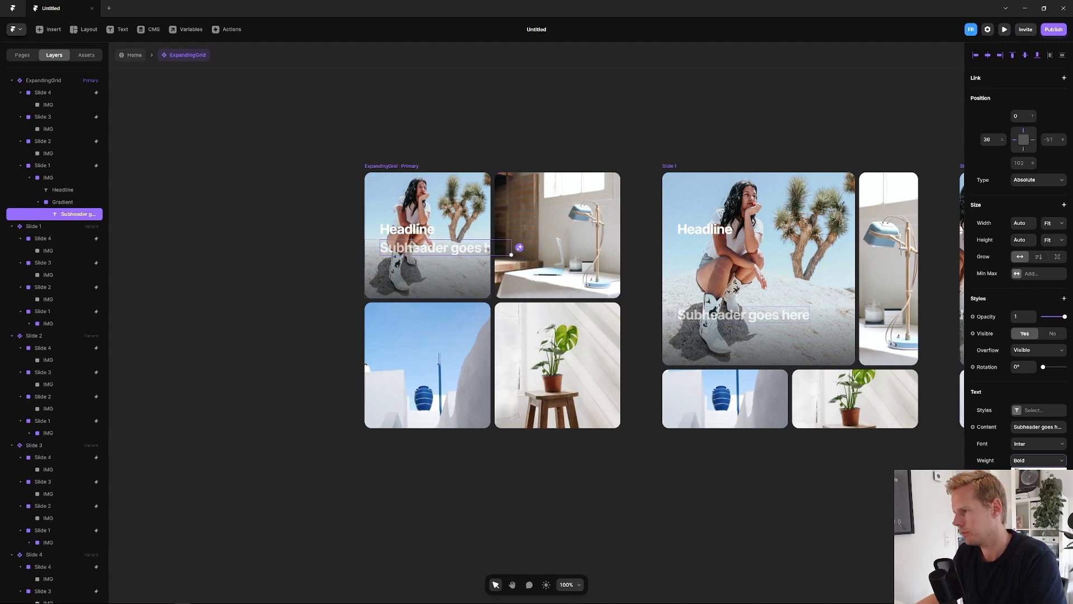
left_click(1037, 459)
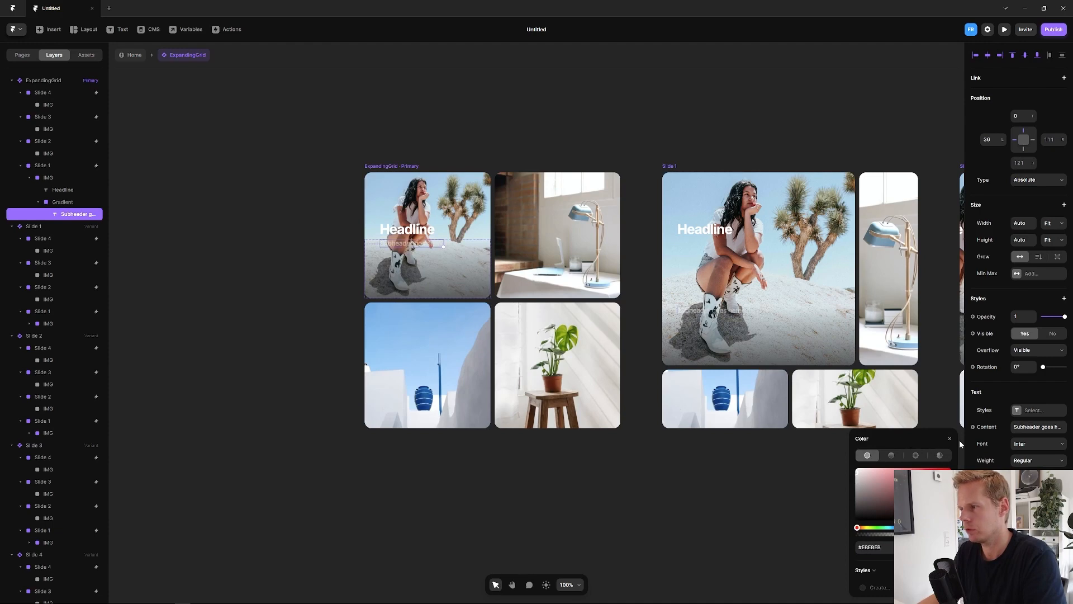
left_click(949, 438)
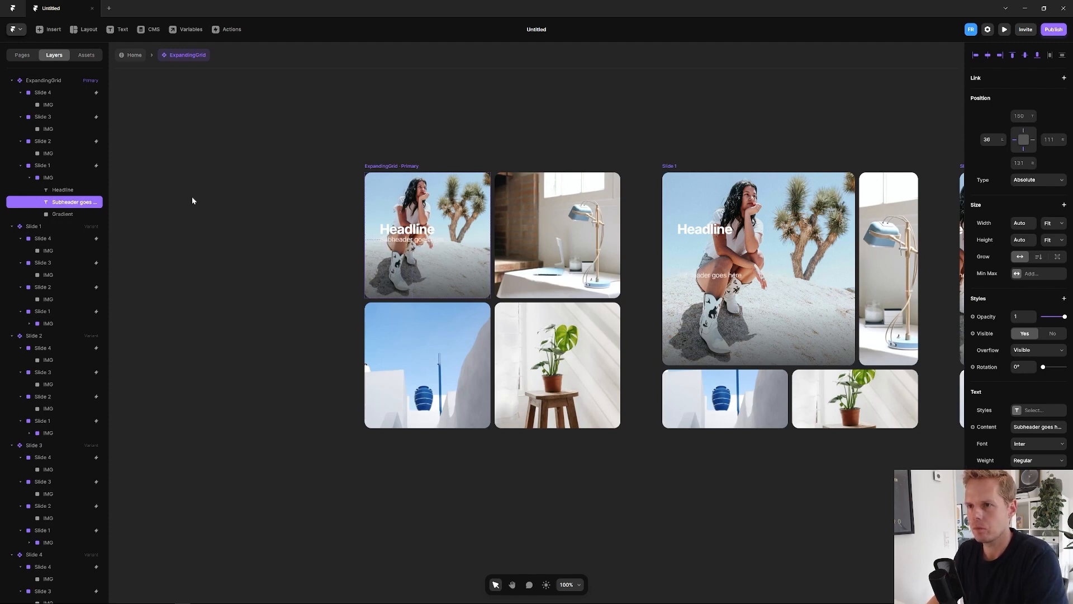
left_click(63, 190)
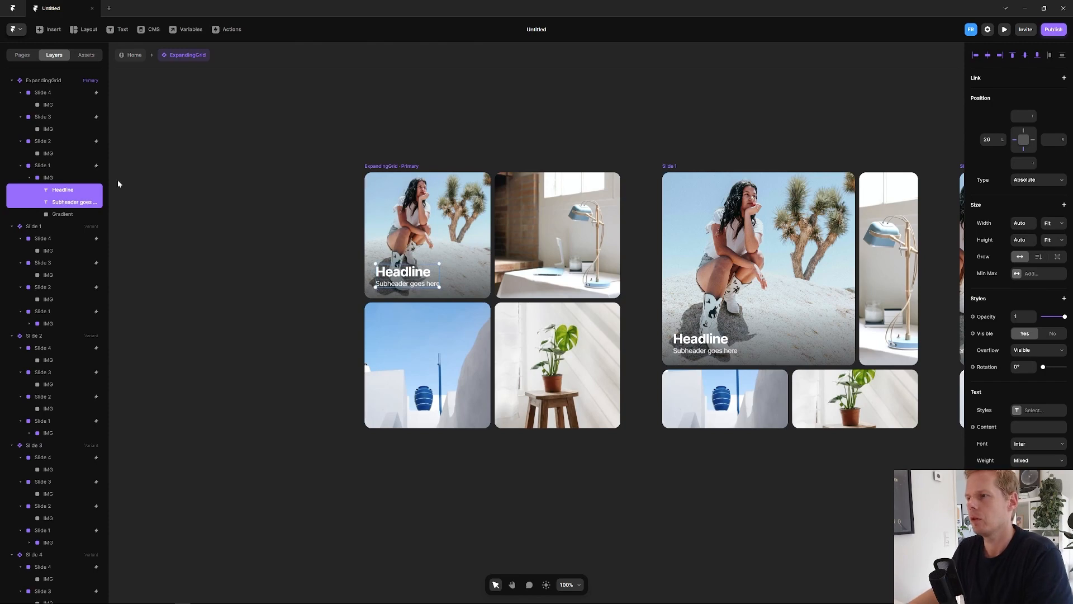
left_click(351, 225)
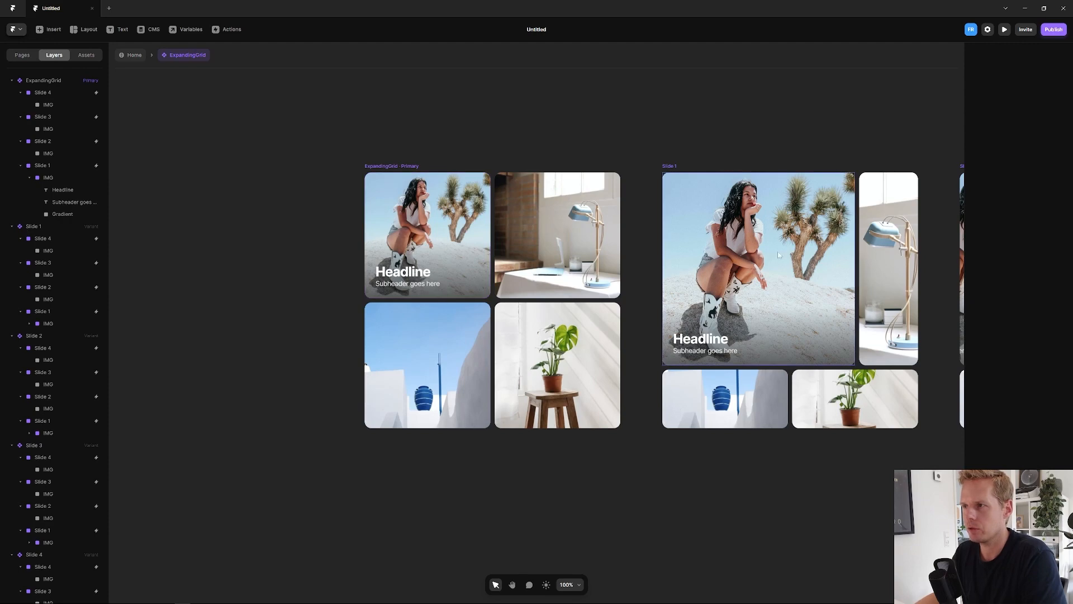
In the primary grid, set the Gradient opacity to 0 and move Headline and Subheader out of the first tile.
left_click(63, 213)
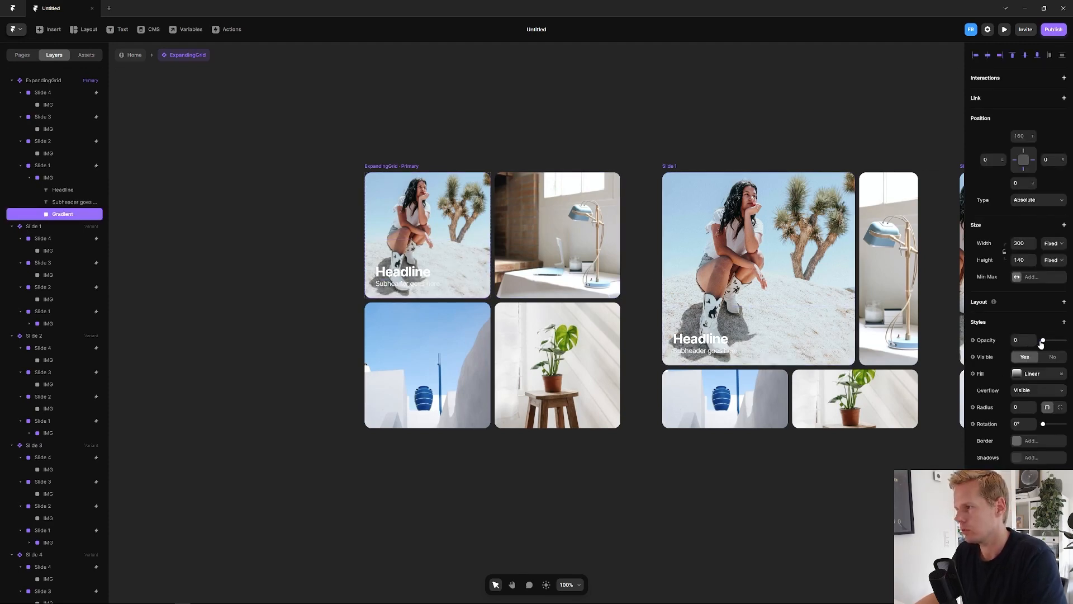
left_click(71, 203)
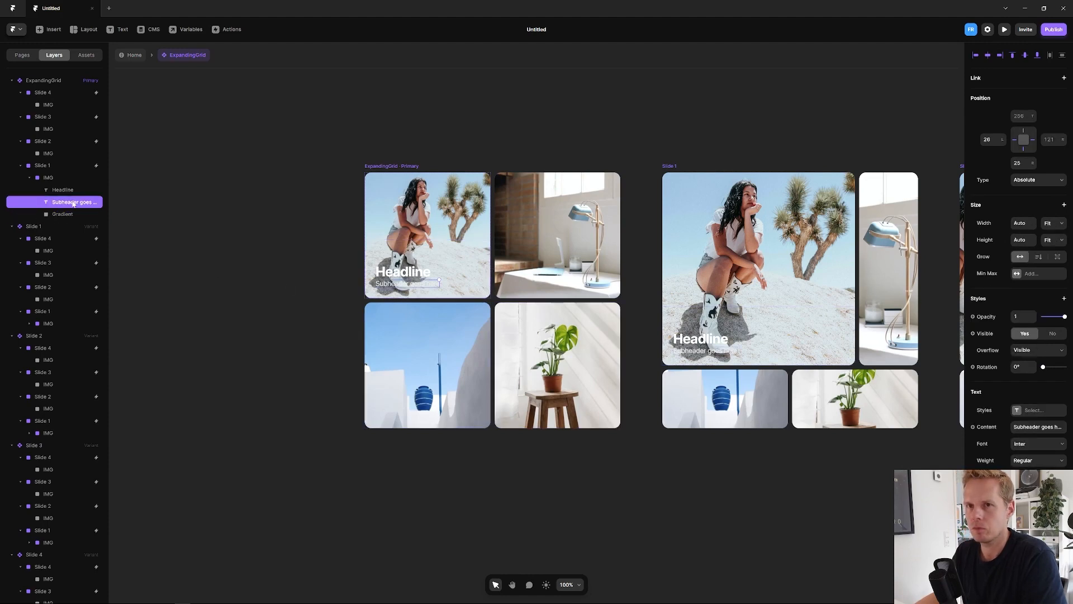
left_click(63, 190)
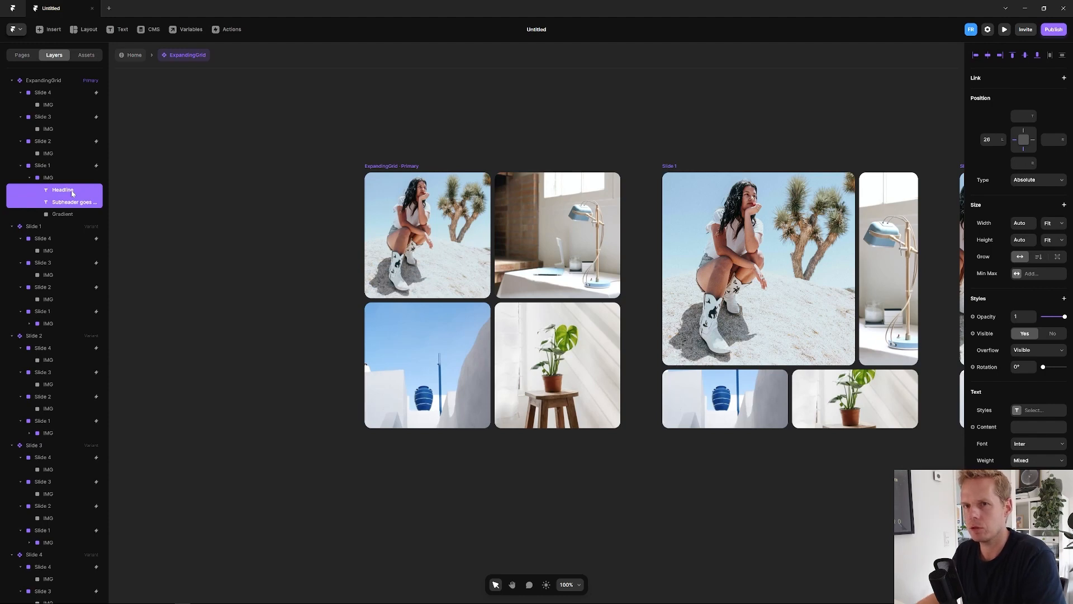
left_click(407, 316)
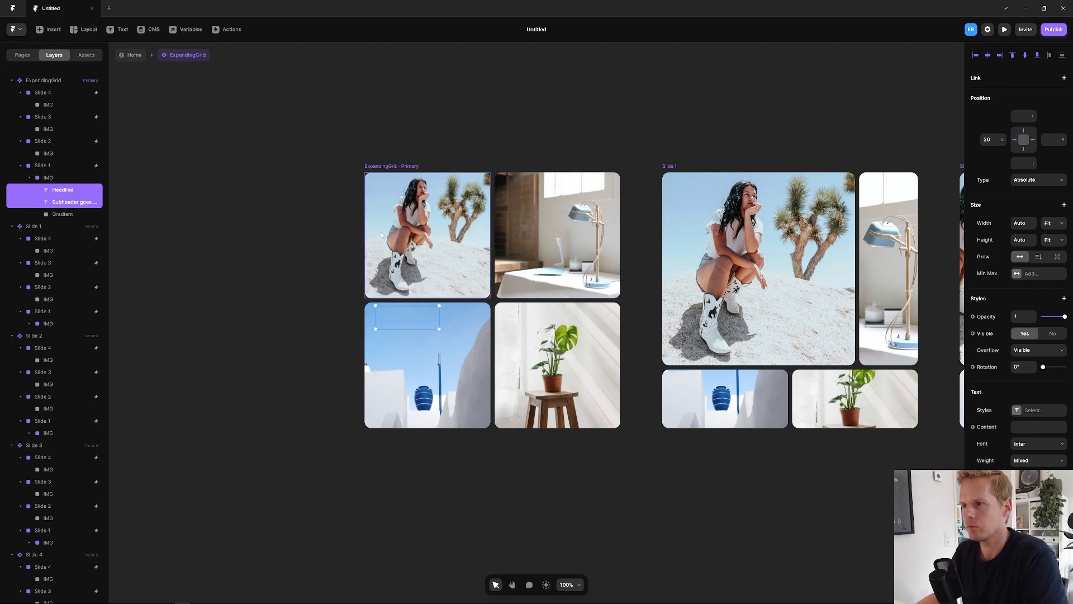
In Slide 1, set the Gradient opacity to 0.8 and width 460, keeping the Headline and Subheader visible.
left_click(34, 226)
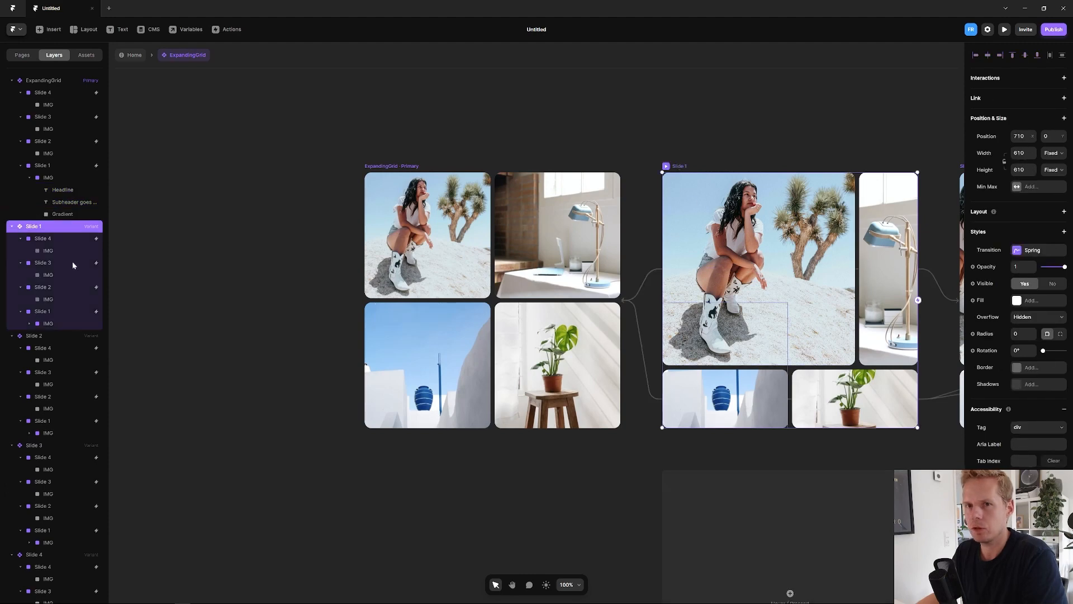
left_click(31, 323)
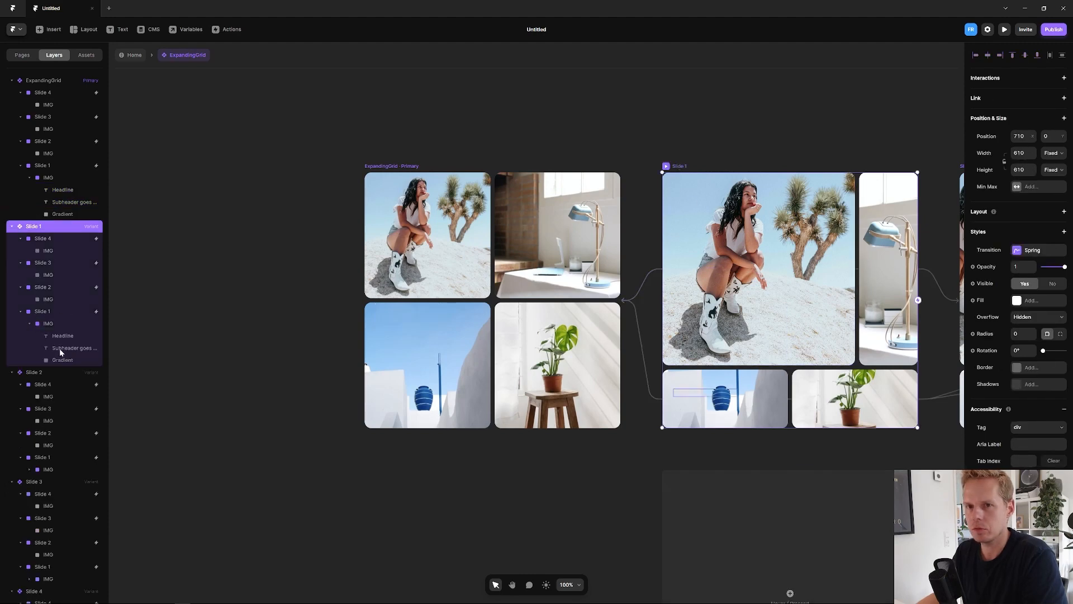
left_click(62, 359)
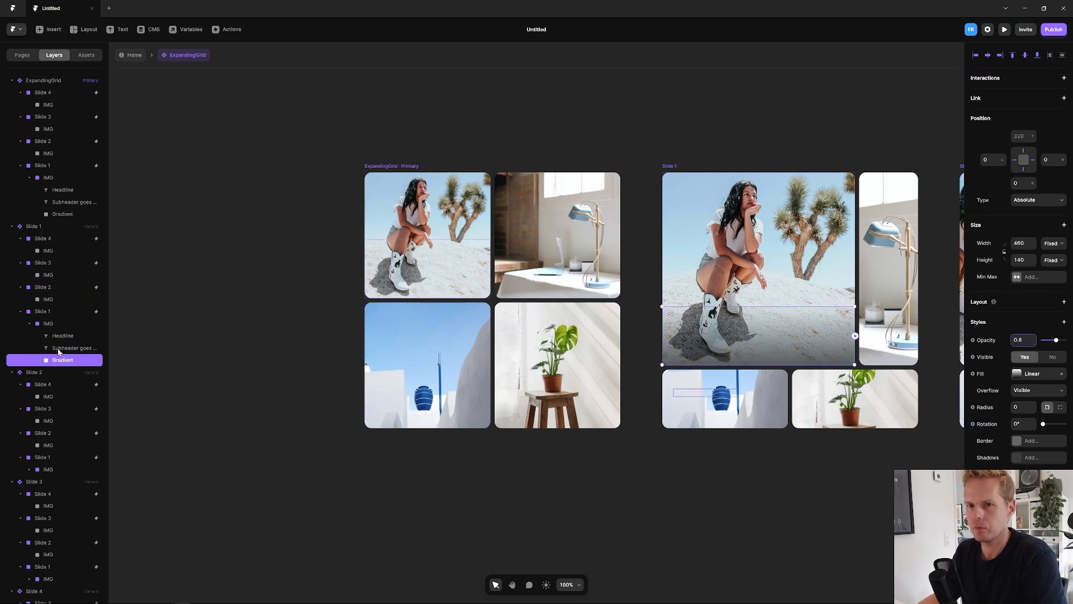
left_click(62, 335)
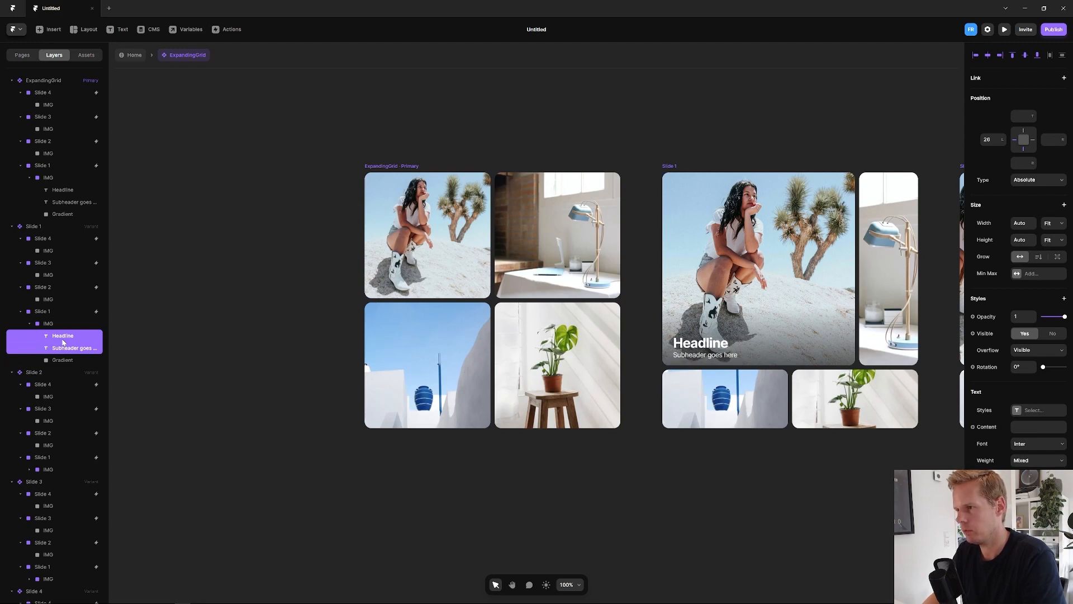
left_click(1004, 29)
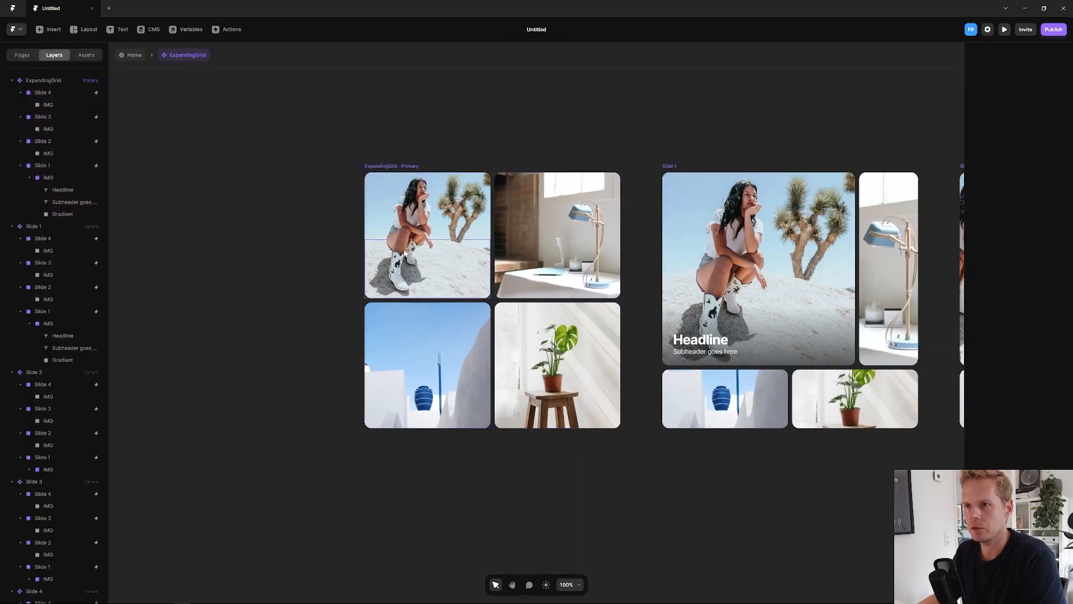
Verify the hidden Gradient and Subheader layers, then launch a live preview of the ExpandingGrid component.
left_click(62, 213)
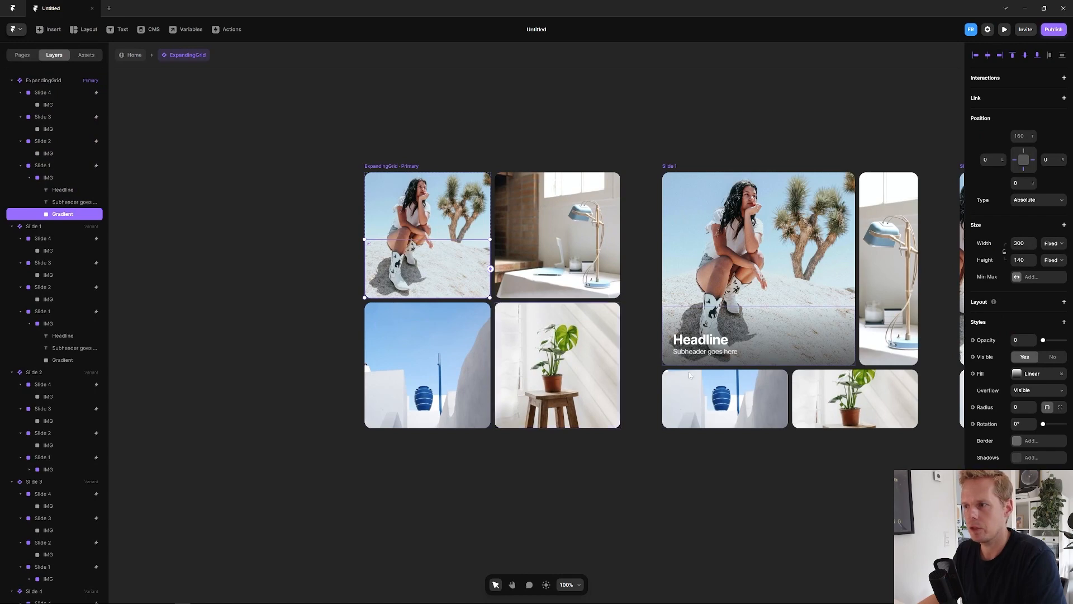
mouse_move(319, 293)
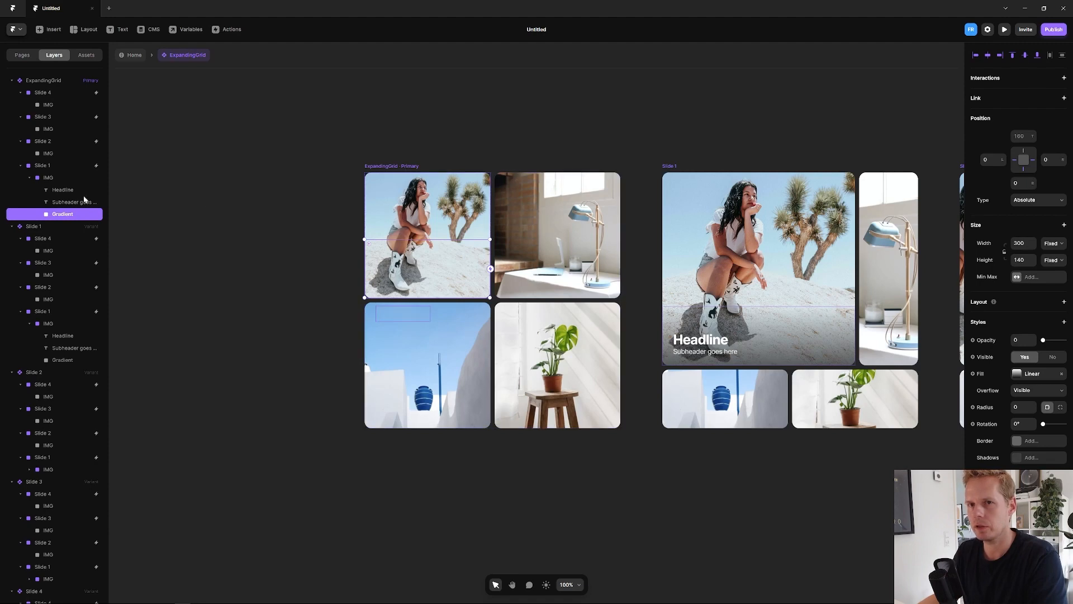
left_click(74, 203)
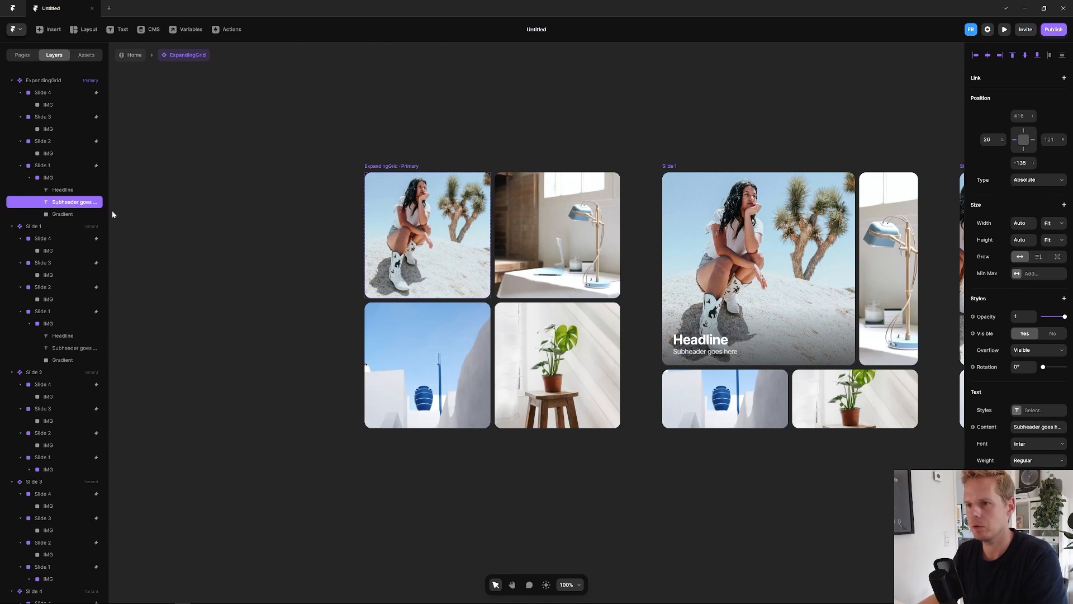
left_click(42, 80)
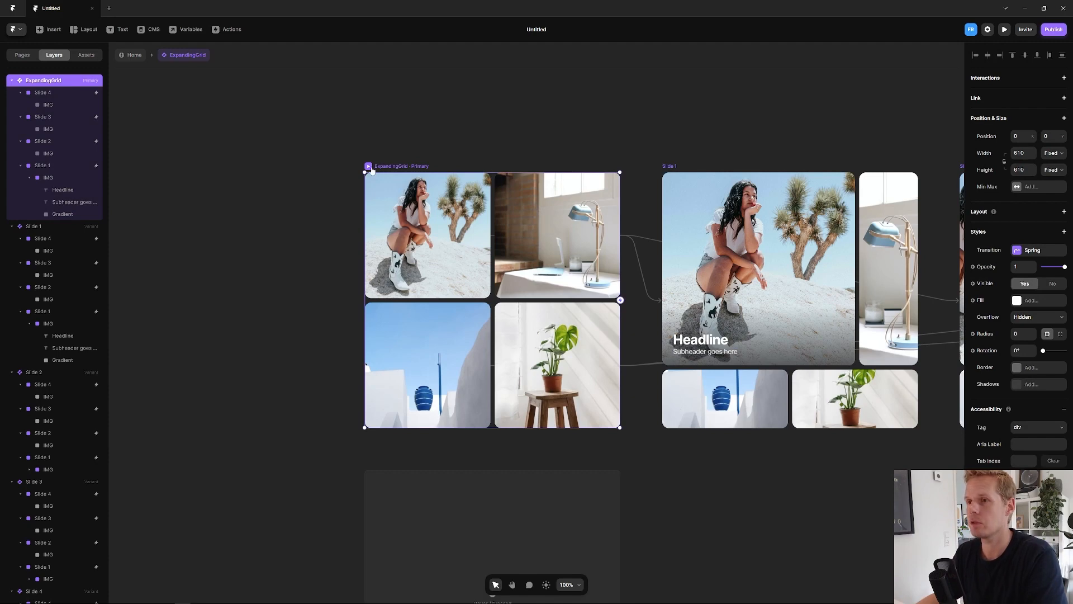
left_click(1004, 29)
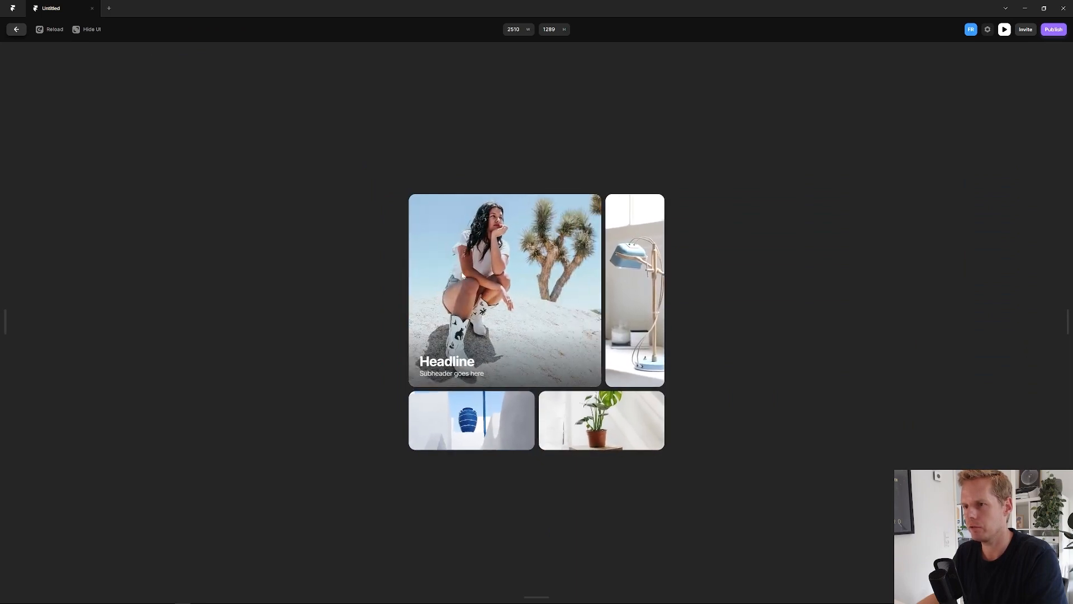
Exit the live preview back to the editor canvas with the ExpandingGrid component.
left_click(15, 29)
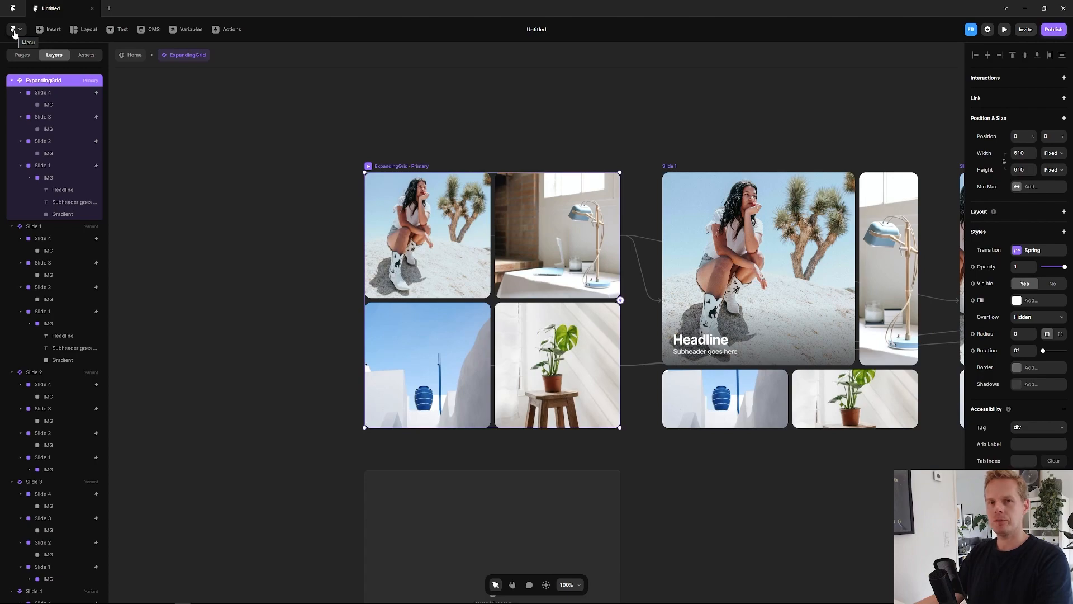
mouse_move(52, 29)
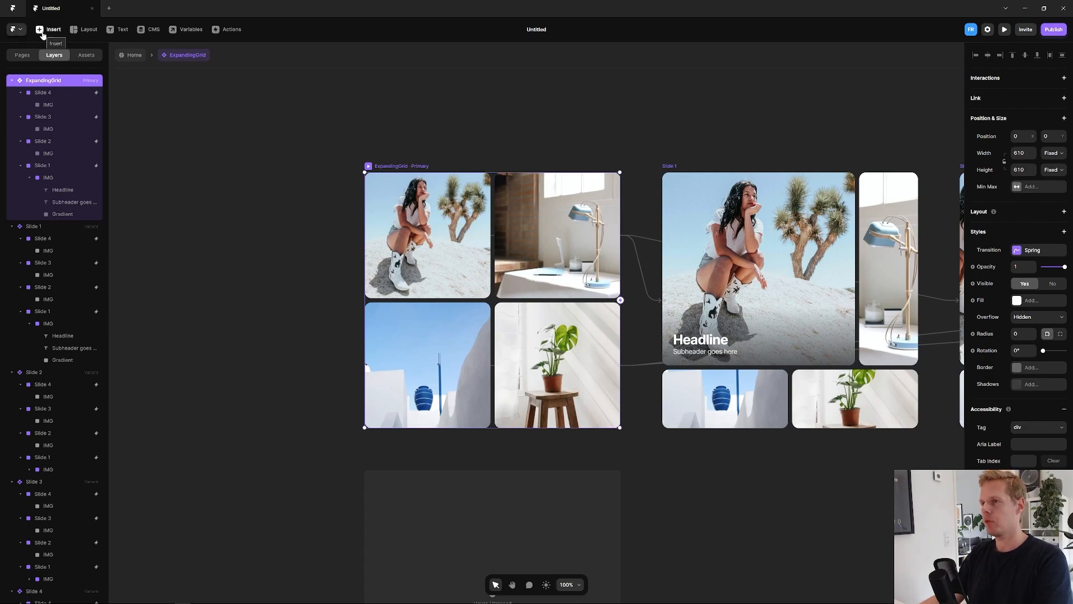